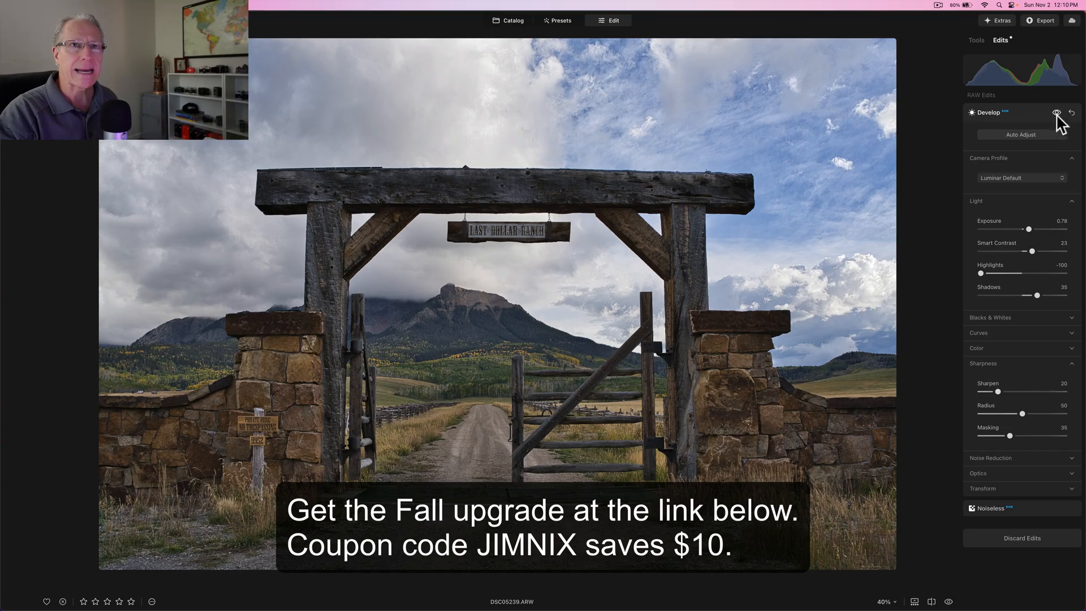
Toggle the Develop edits off and on to compare, then show the full editing tool list.
left_click(1070, 112)
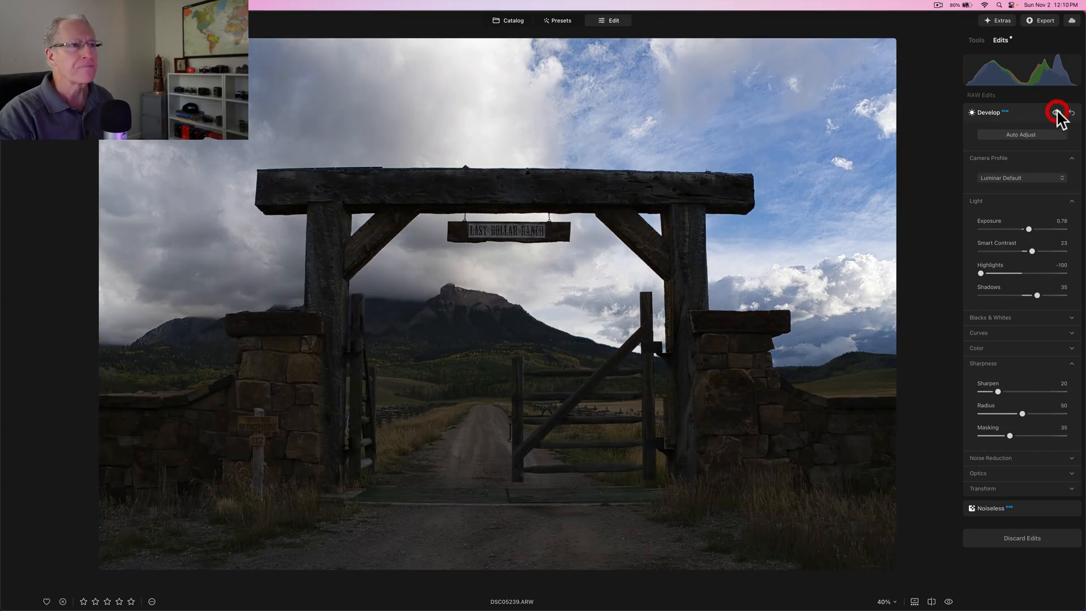
left_click(1058, 112)
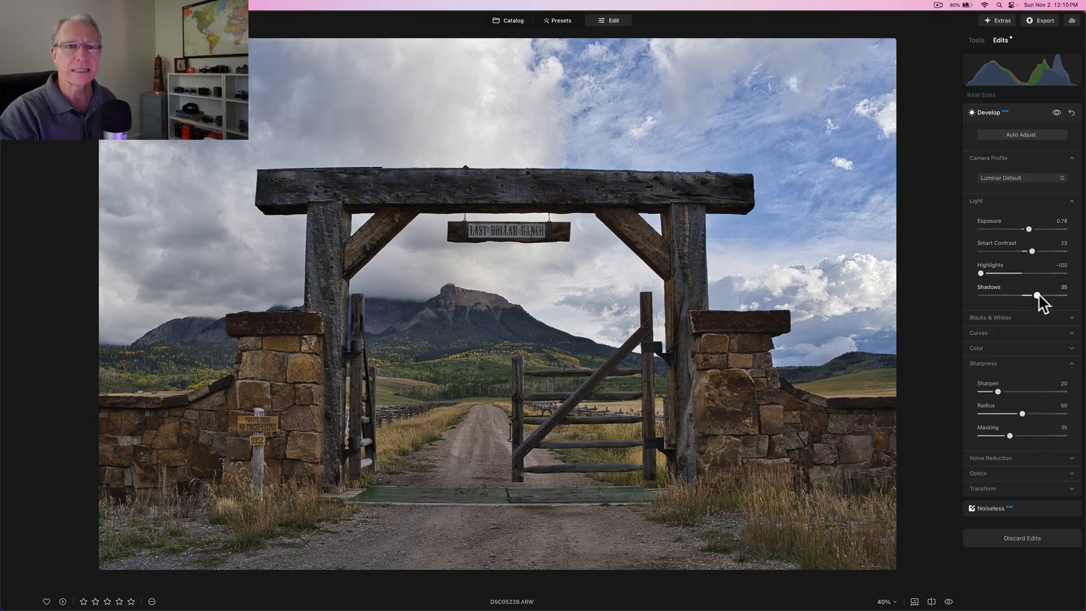
mouse_move(1016, 394)
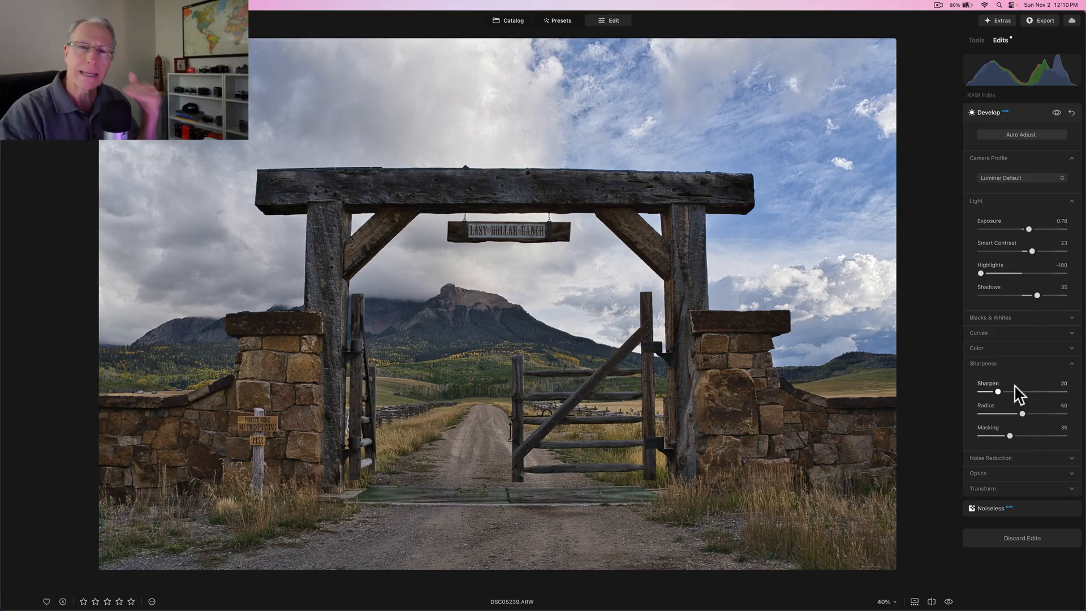
mouse_move(988, 58)
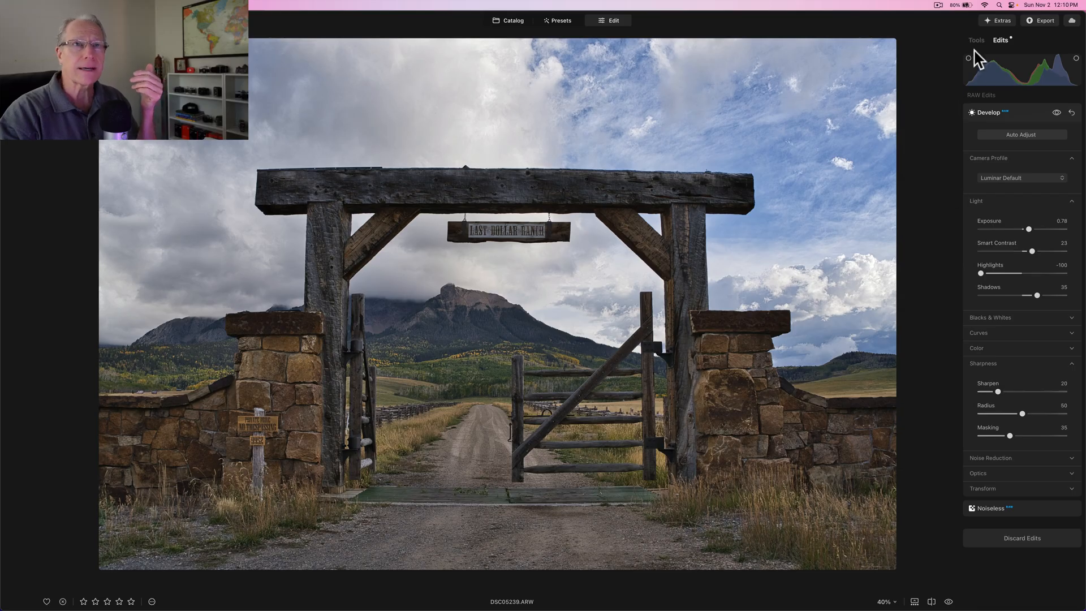
left_click(975, 40)
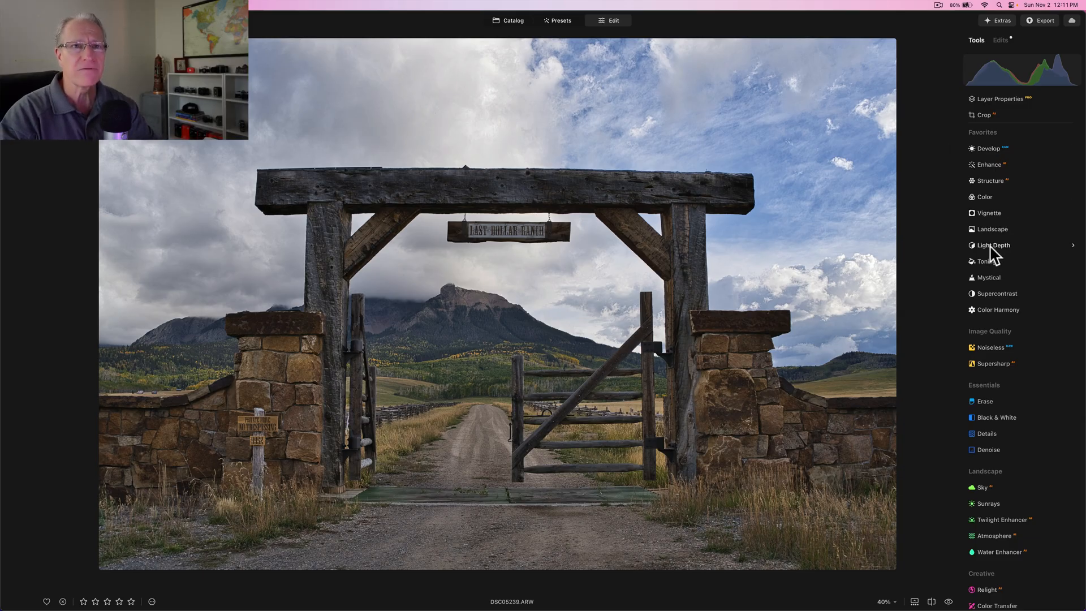
Add a Light Depth adjustment and raise its amount to 26.
left_click(993, 244)
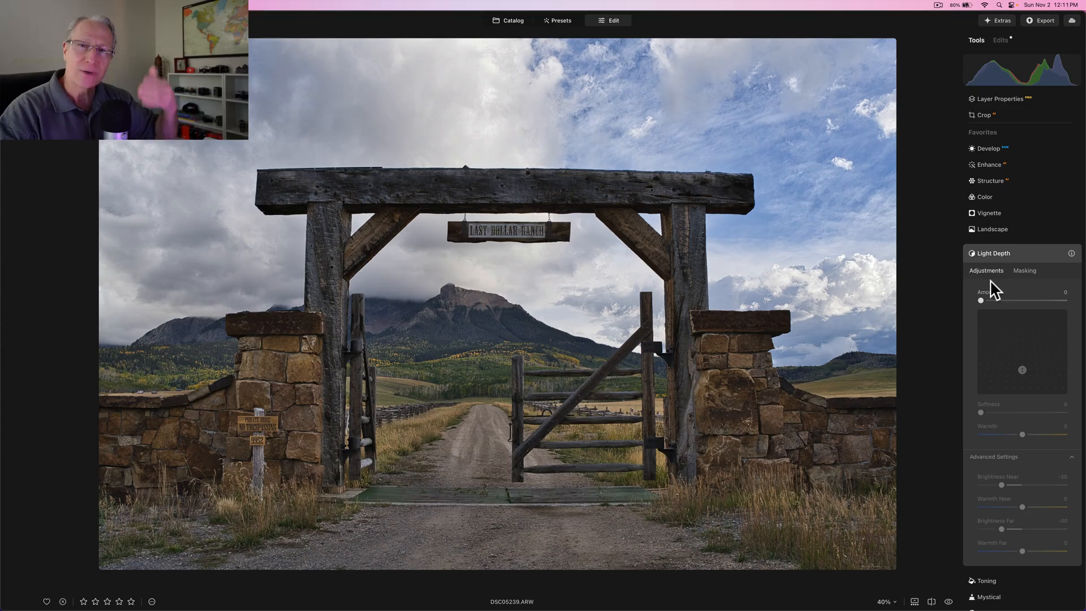
mouse_move(994, 309)
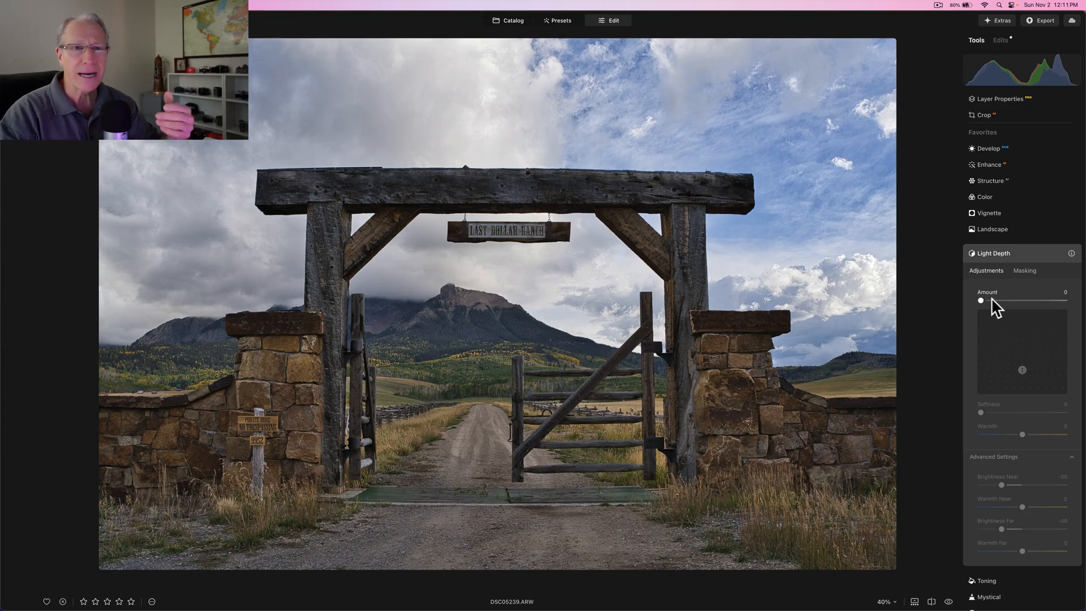
left_click_drag(980, 300, 992, 300)
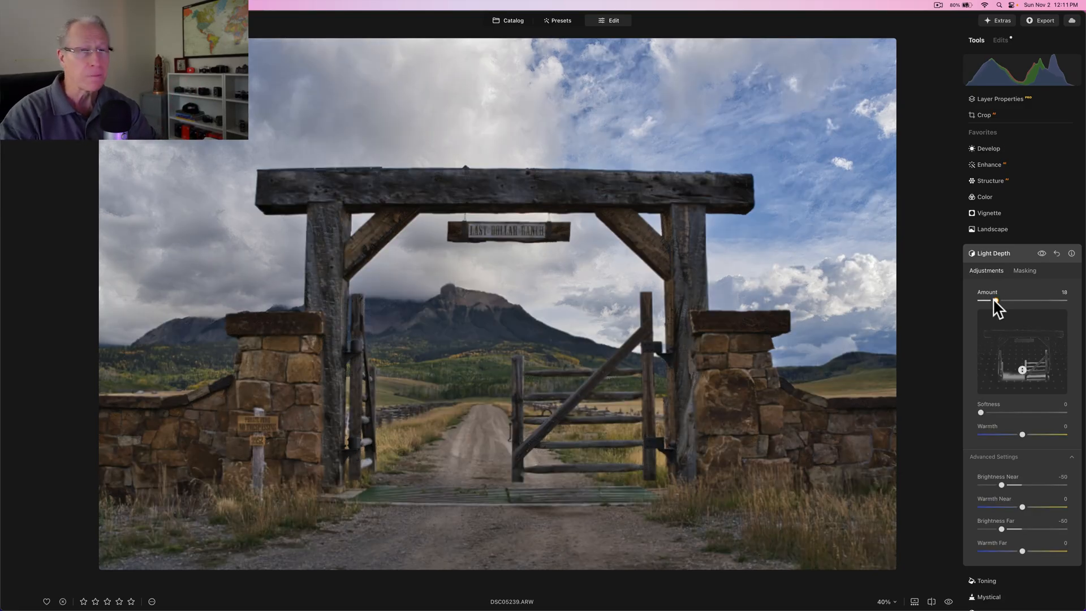
left_click_drag(987, 300, 1002, 300)
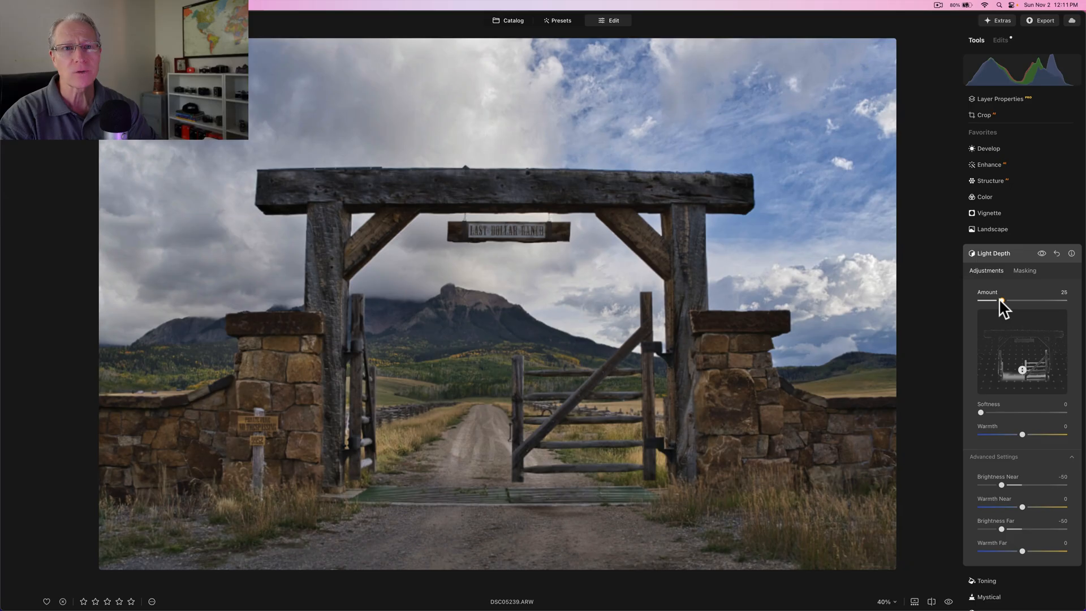
left_click_drag(1001, 300, 1003, 300)
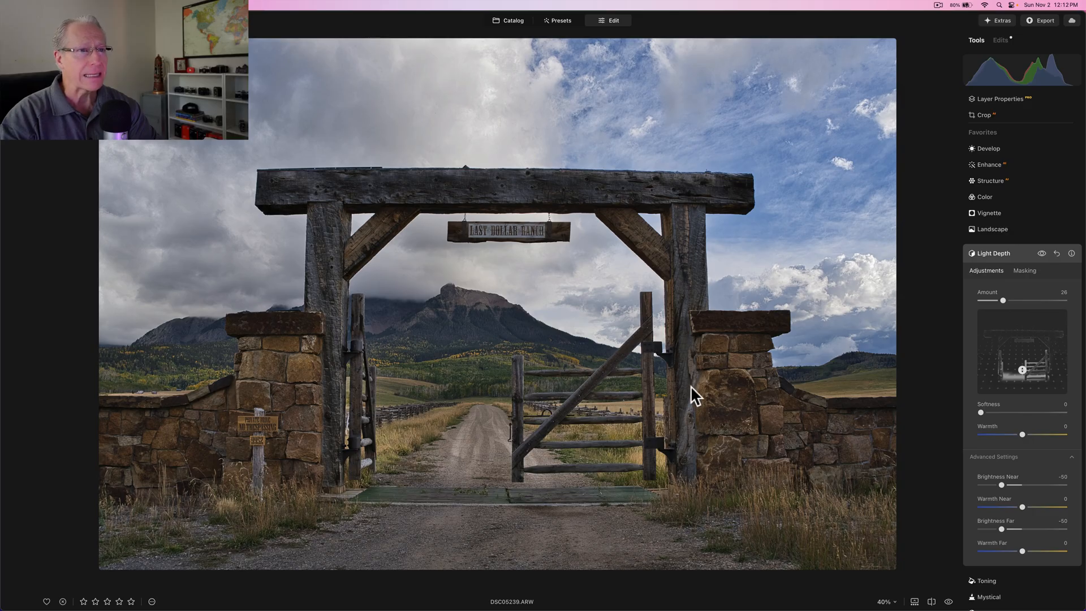
mouse_move(688, 258)
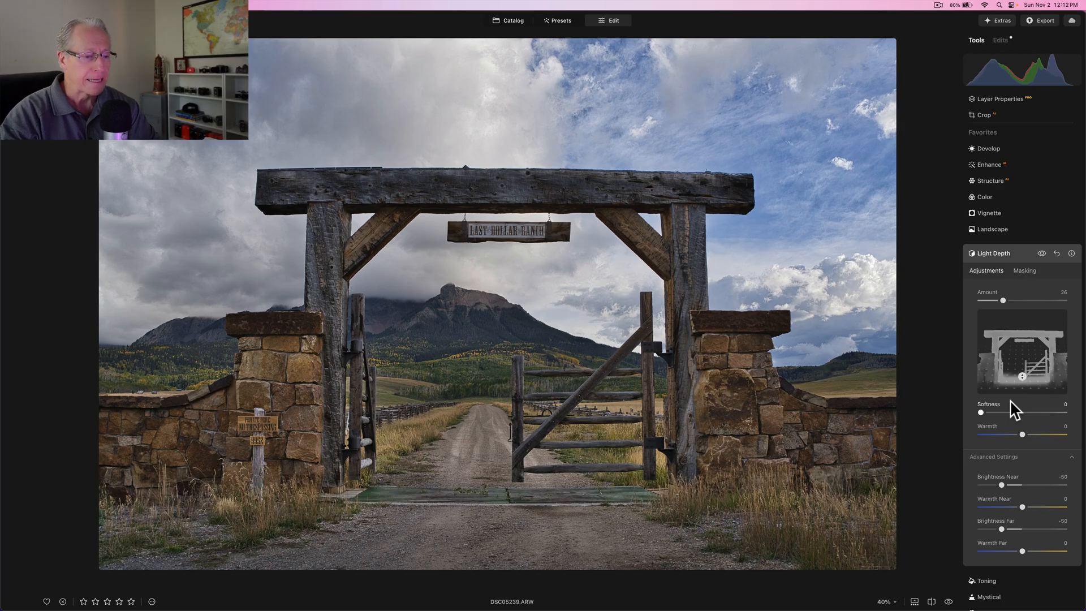
Set Light Depth softness to 15 and toggle the effect off and on to compare.
left_click_drag(982, 411, 1029, 412)
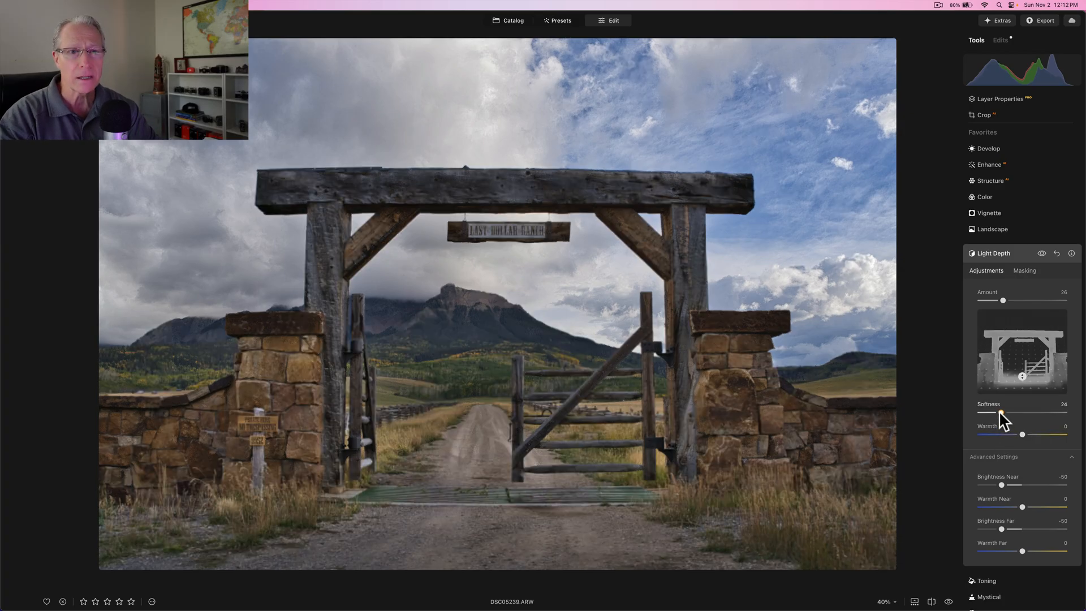
left_click_drag(1001, 414, 987, 414)
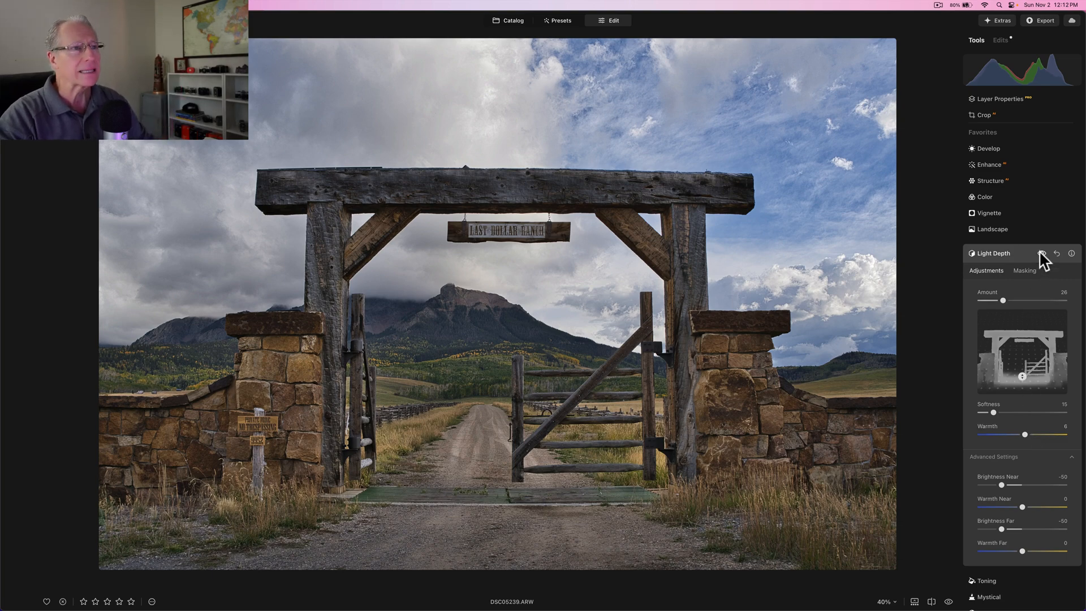
left_click(1041, 253)
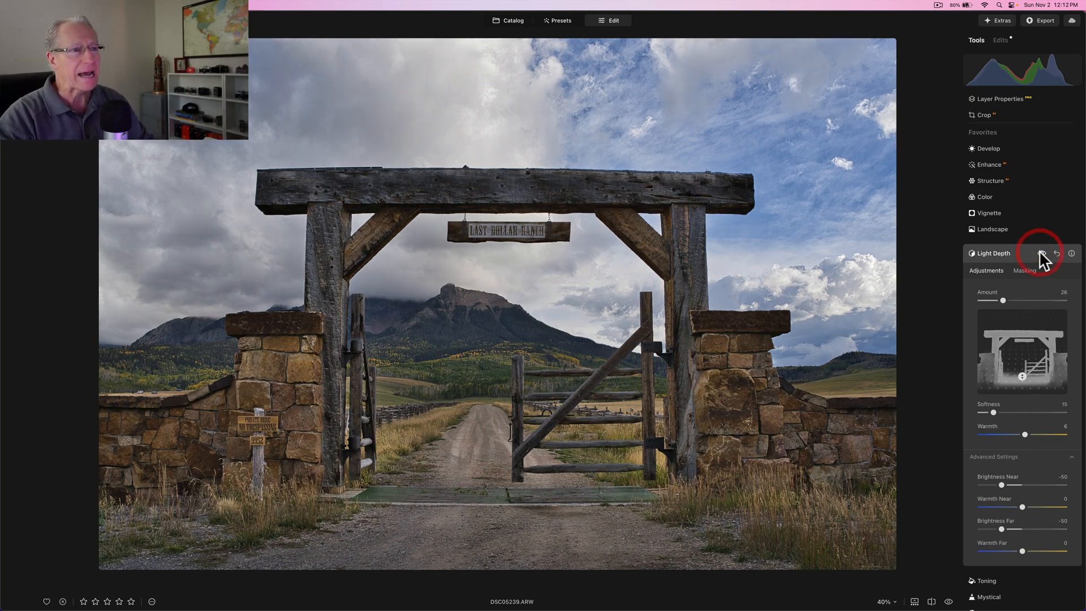
left_click(1041, 253)
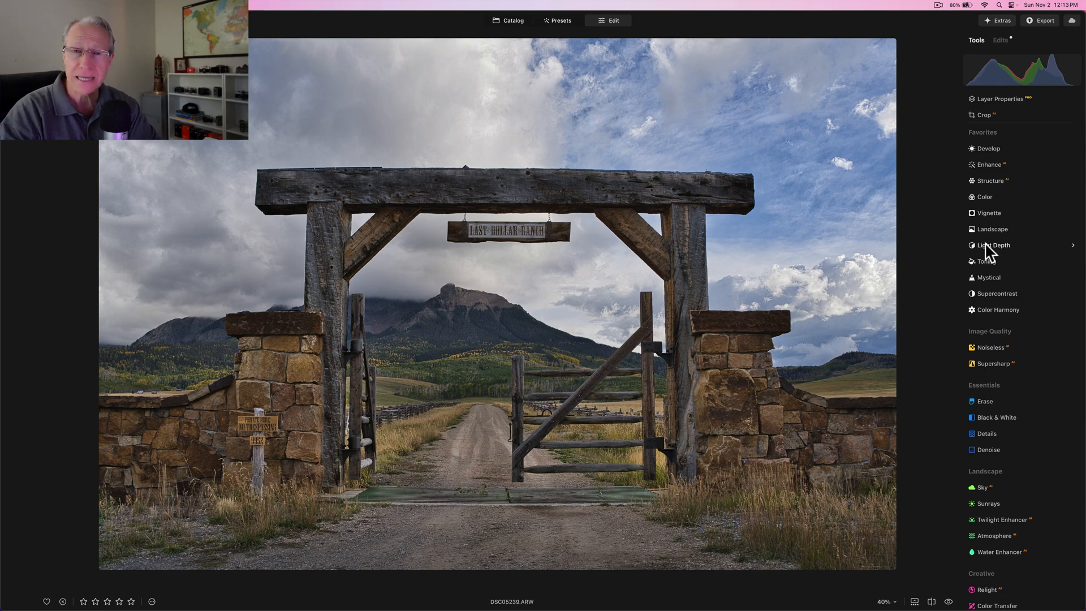
Add a second Light Depth pass at amount 17, aimed at the distant background.
left_click(993, 245)
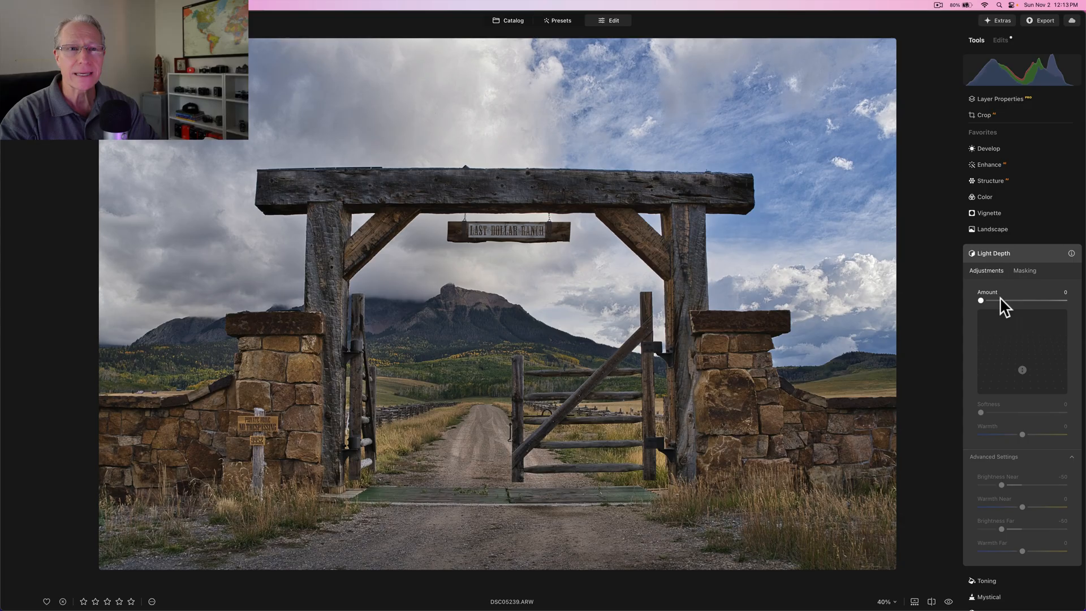
left_click_drag(982, 301, 999, 301)
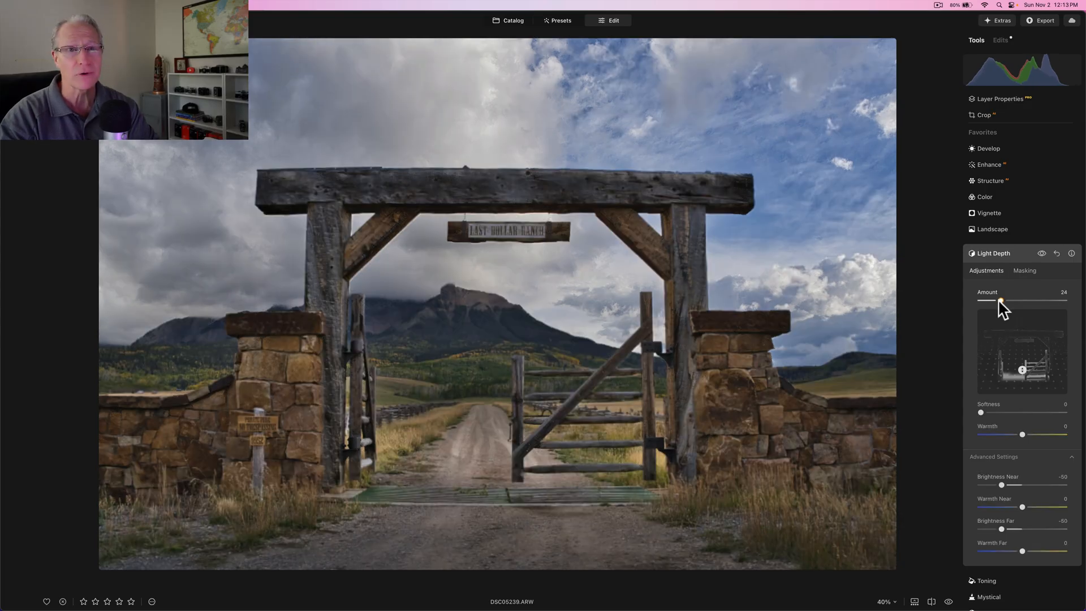
left_click_drag(1003, 300, 996, 300)
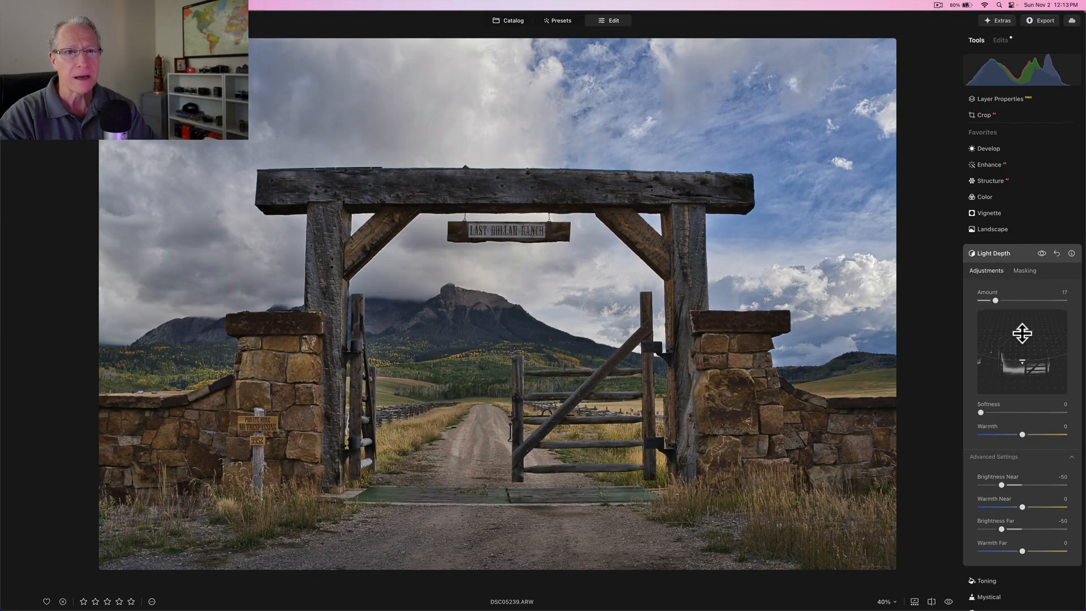
left_click(1023, 333)
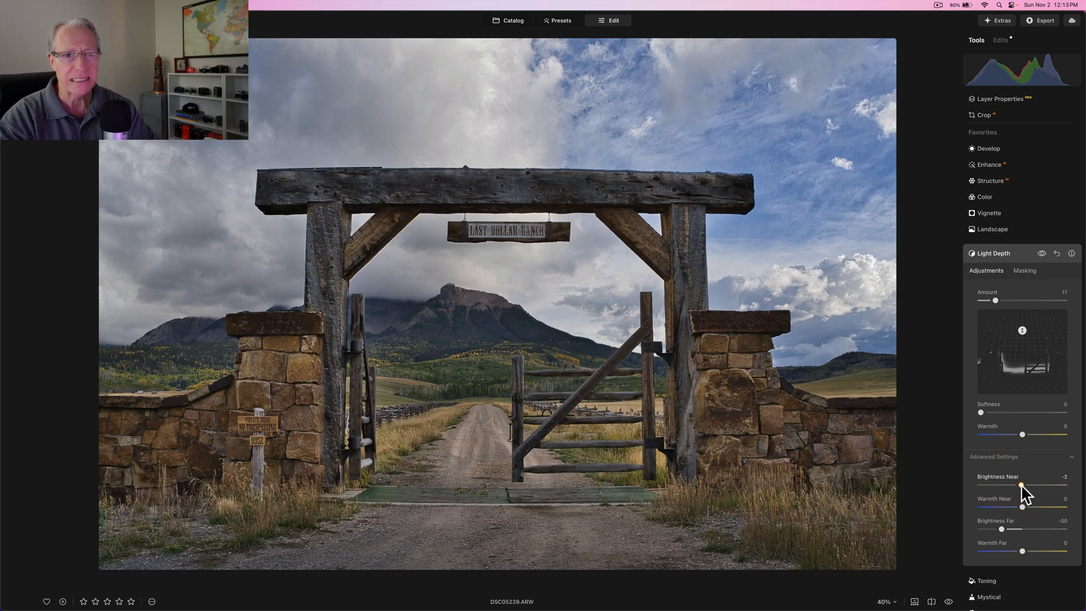
Neutralise near and far brightness to zero and set softness to 23.
left_click_drag(1019, 486, 1023, 485)
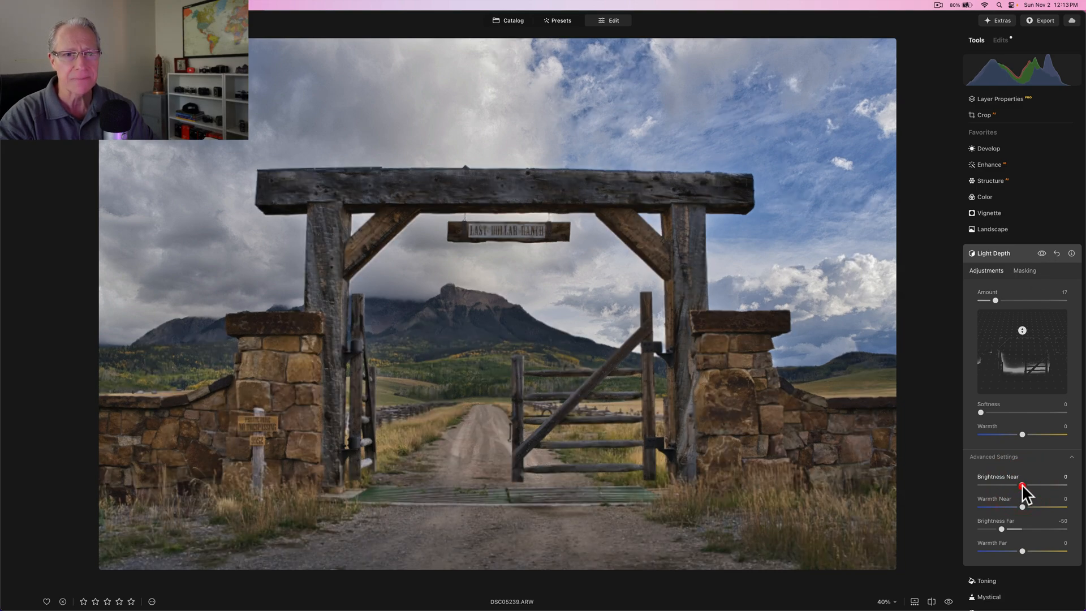
left_click_drag(982, 529, 1020, 529)
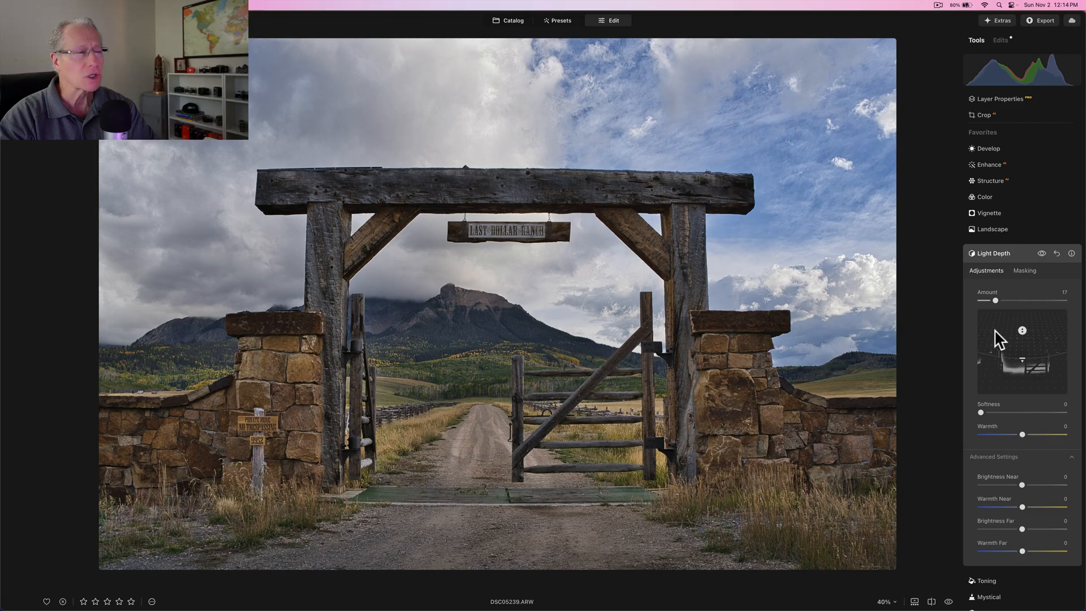
mouse_move(980, 418)
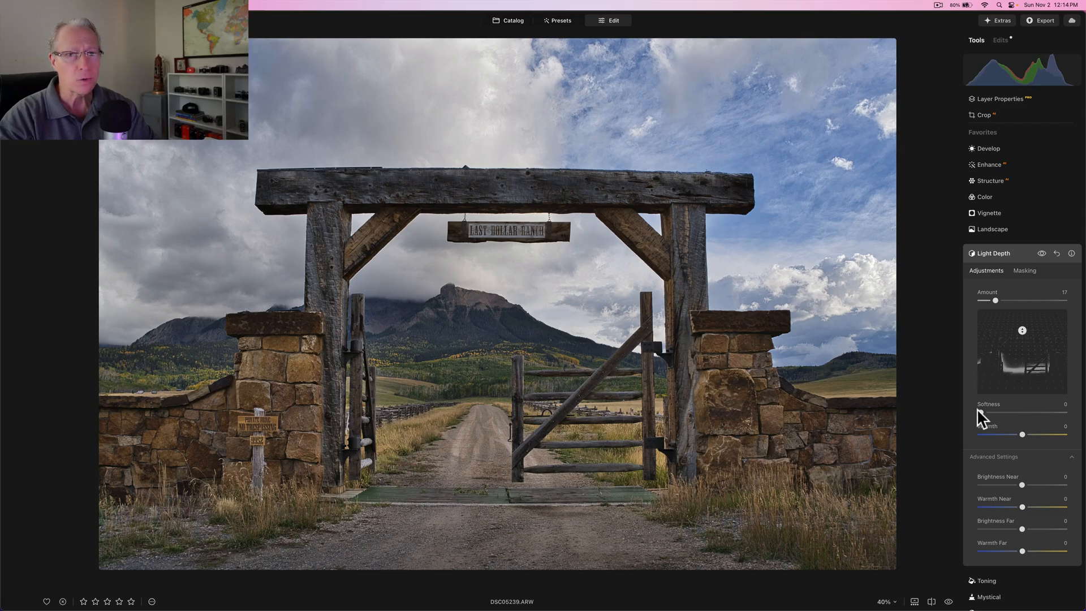
left_click_drag(977, 414, 1001, 414)
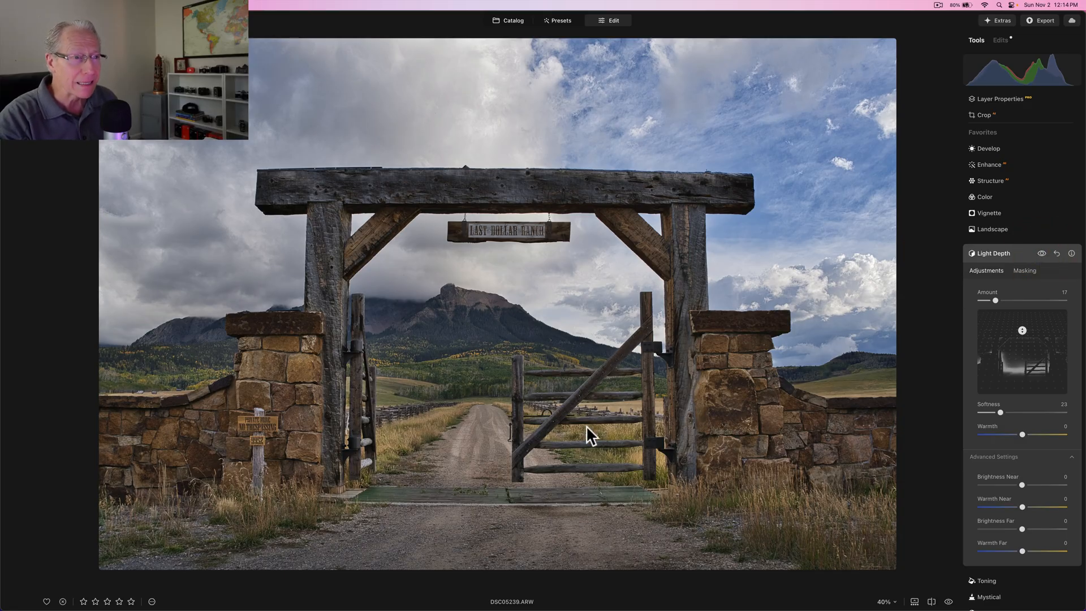
mouse_move(605, 444)
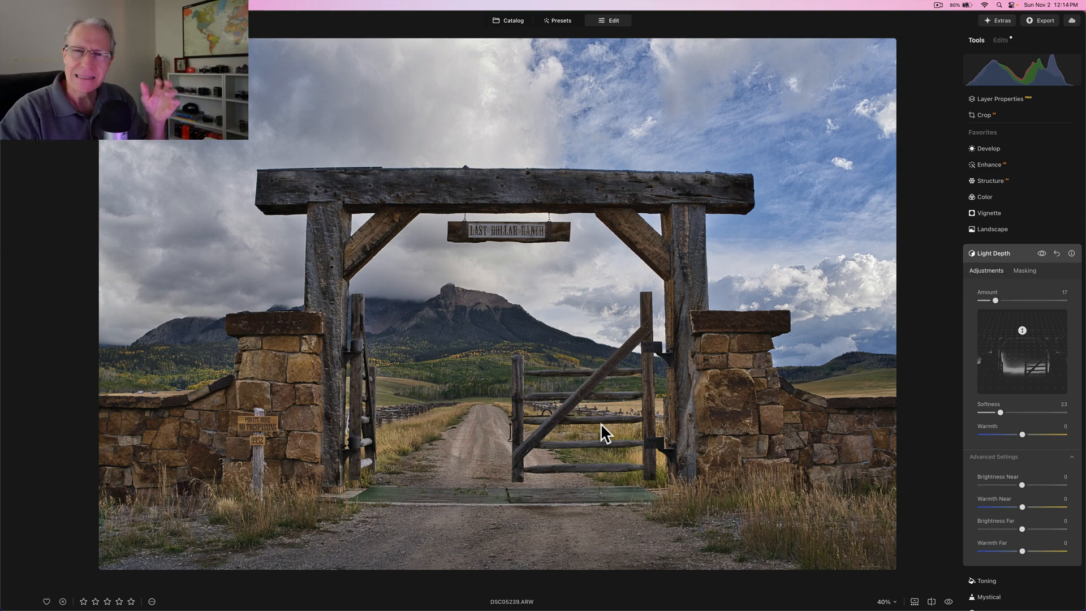
mouse_move(833, 369)
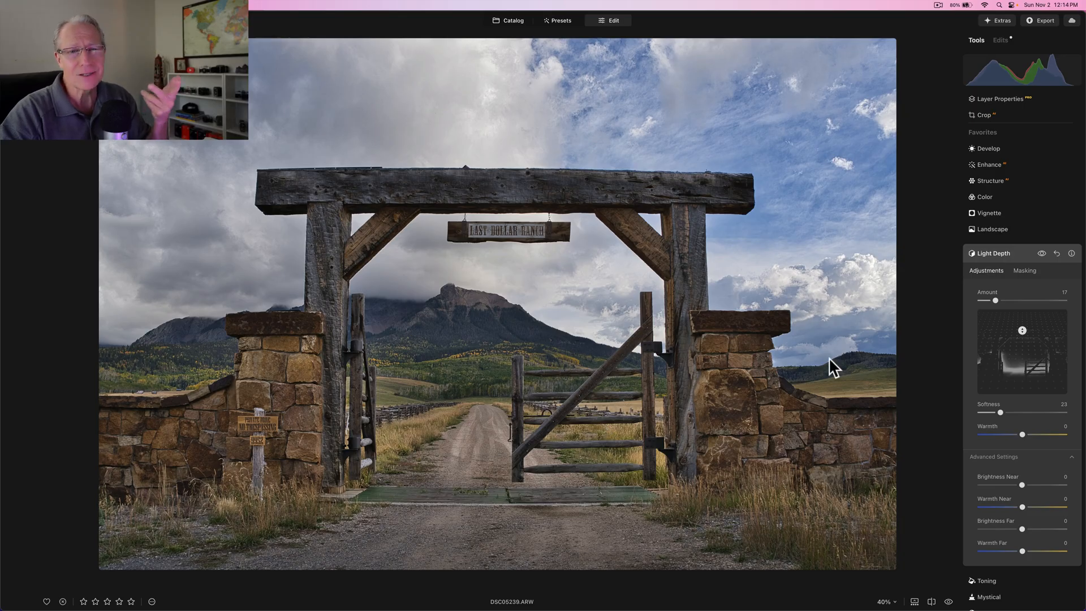
mouse_move(988, 256)
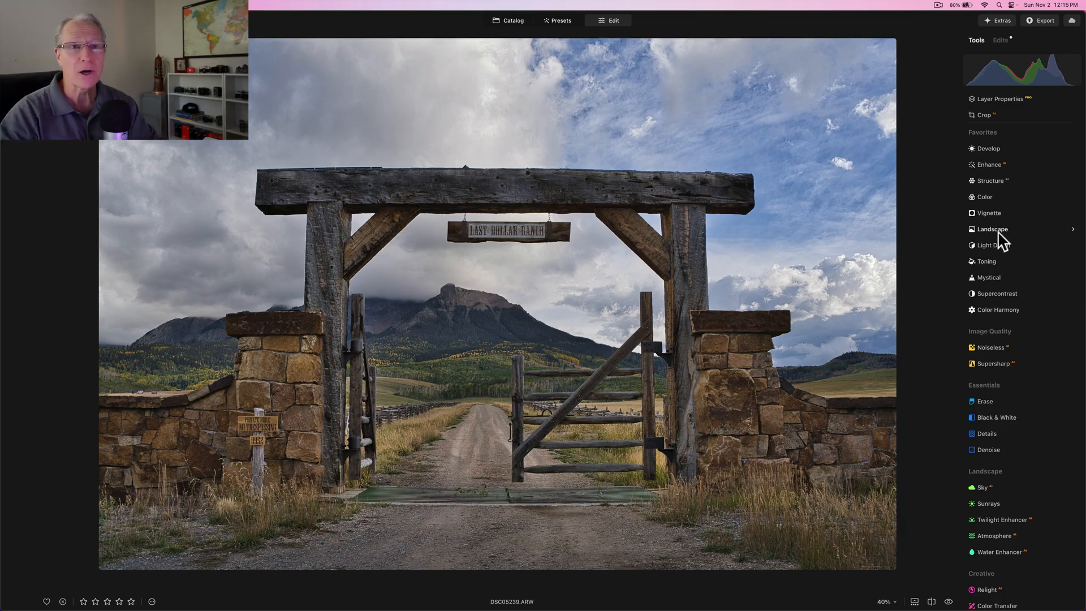
mouse_move(1001, 267)
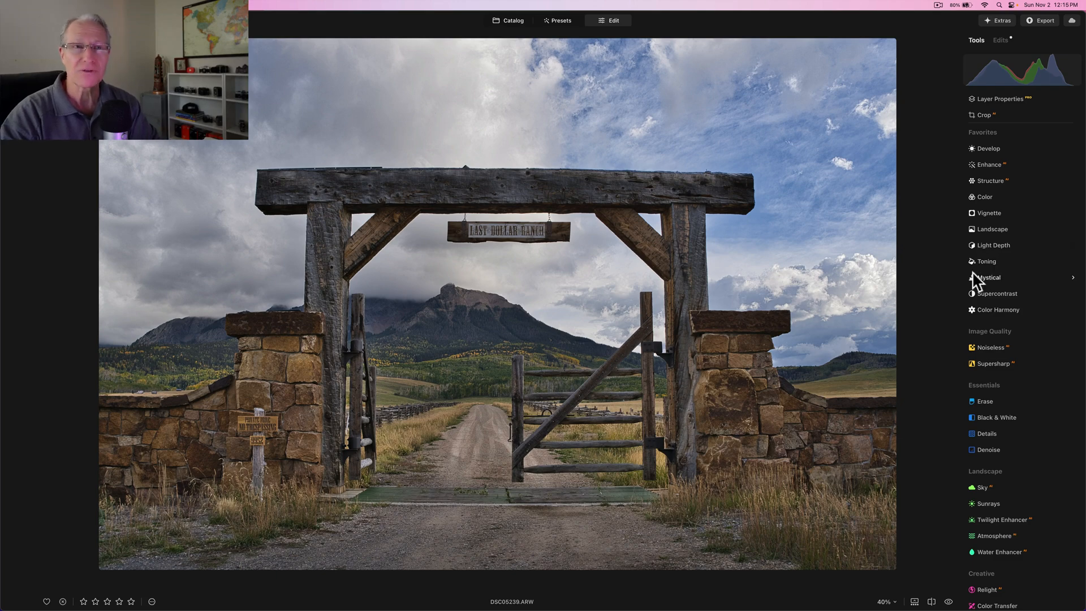
mouse_move(985, 298)
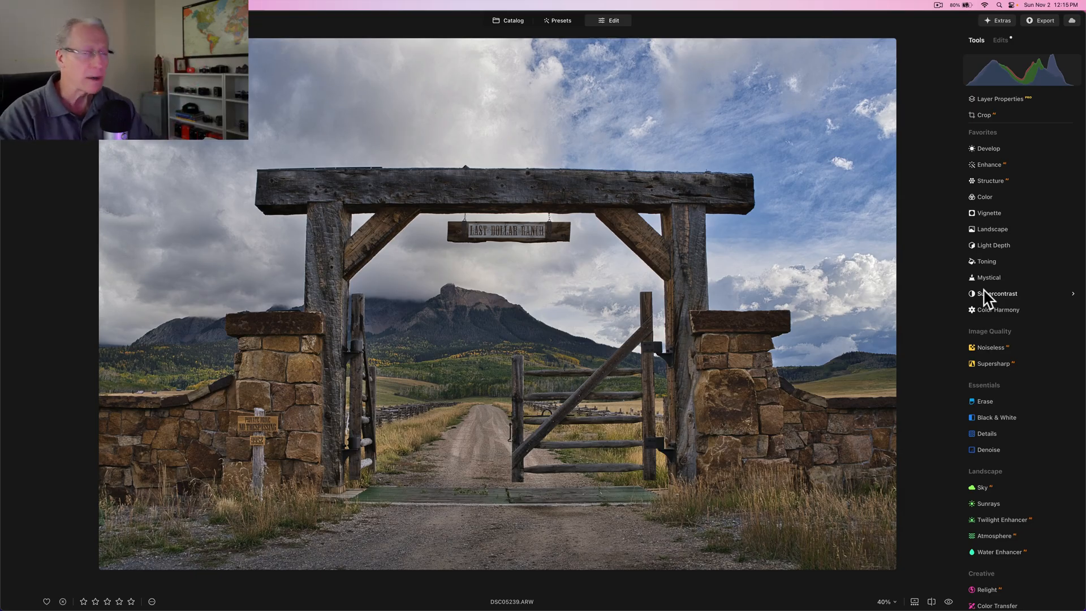
Add Supercontrast with highlight contrast 25, midtone 24 and shadow 24.
left_click(998, 293)
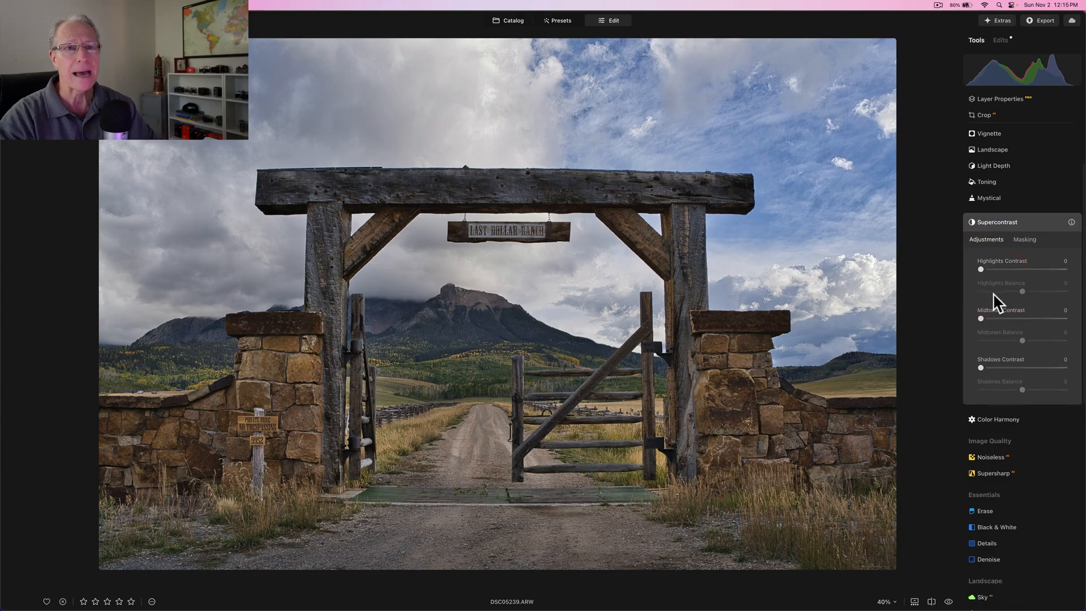
left_click_drag(981, 269, 1002, 269)
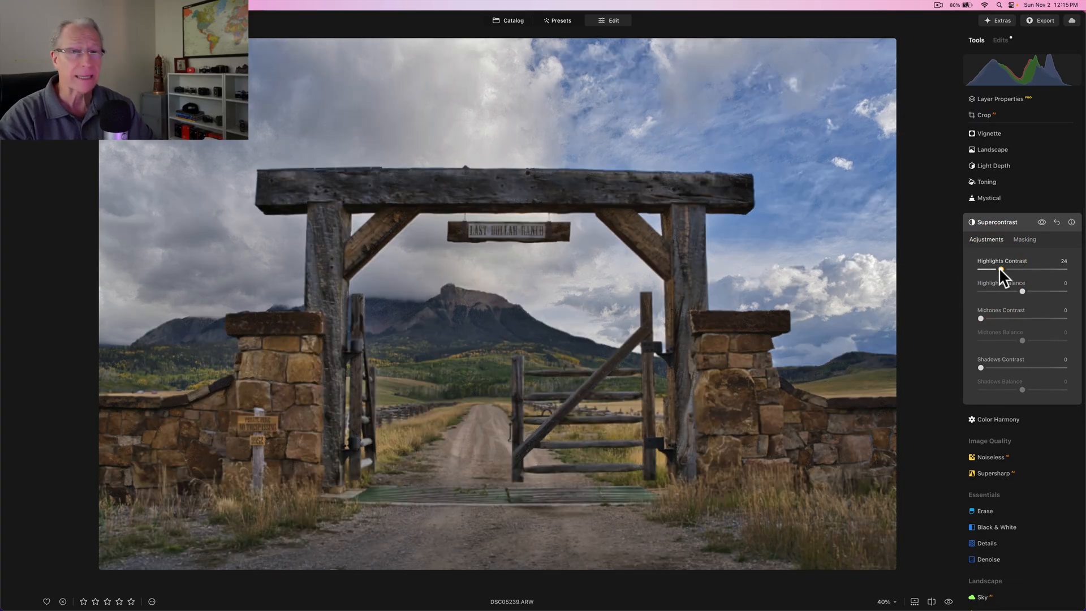
left_click_drag(981, 319, 1018, 319)
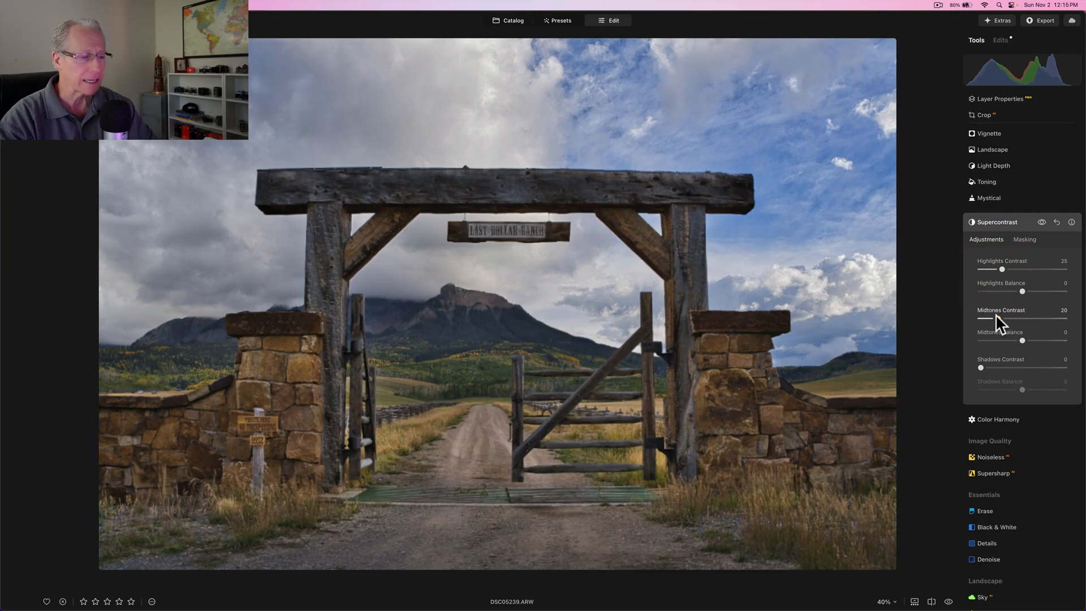
left_click_drag(982, 319, 1001, 319)
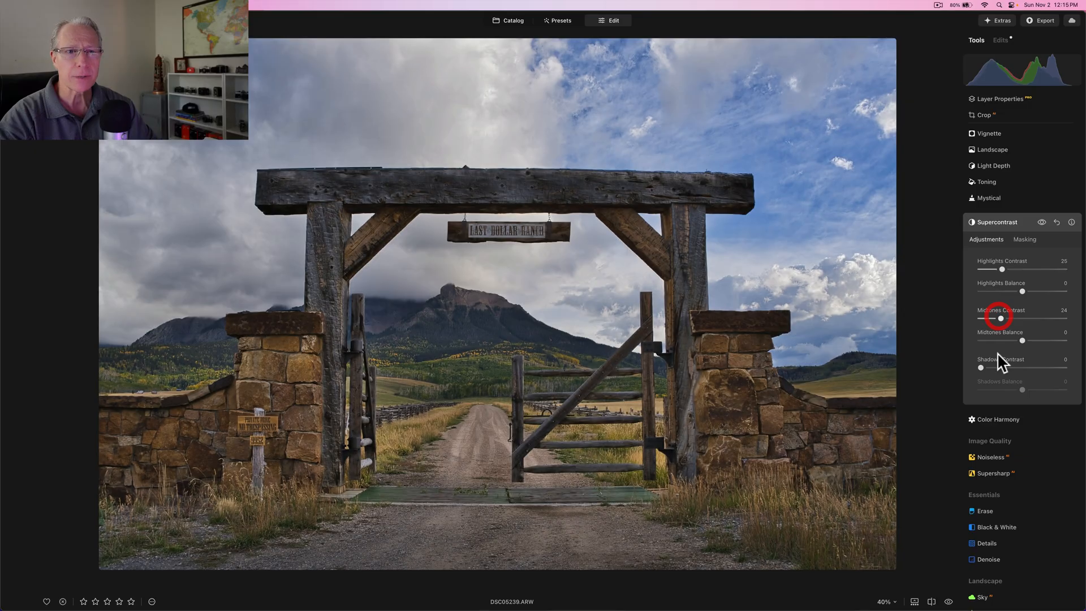
left_click_drag(980, 368, 996, 367)
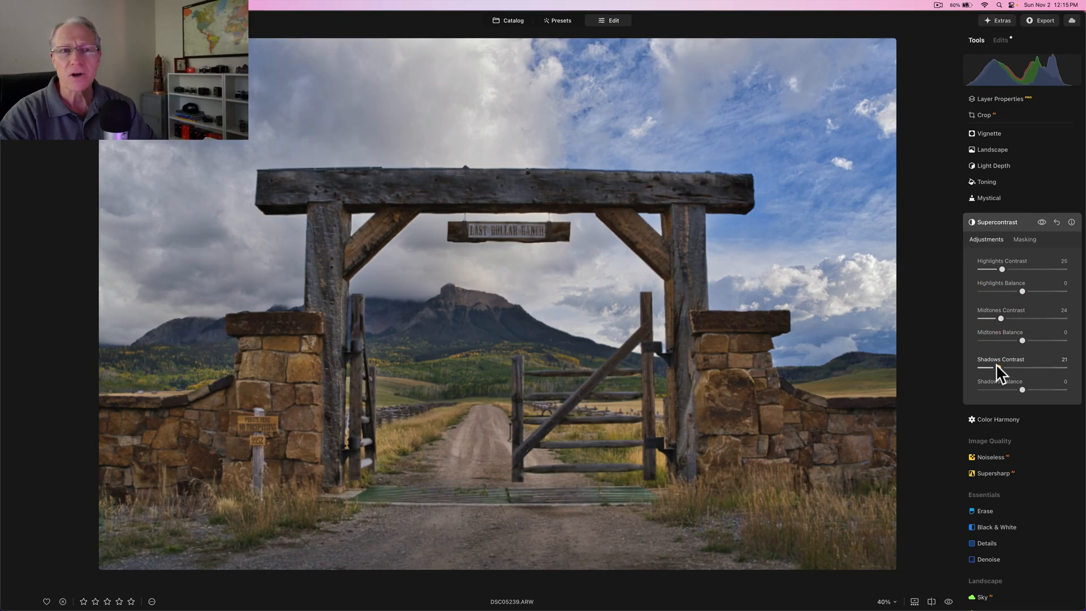
left_click_drag(999, 368, 1003, 368)
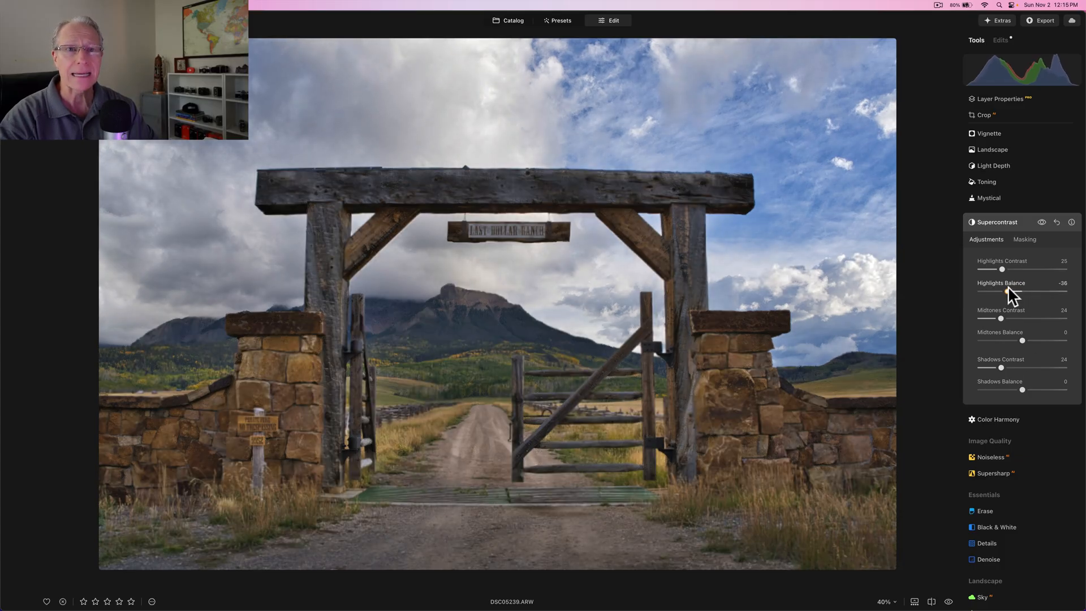
Shift highlight balance to -39, midtone balance to -59 and shadow balance to 16.
left_click_drag(1014, 291, 1010, 291)
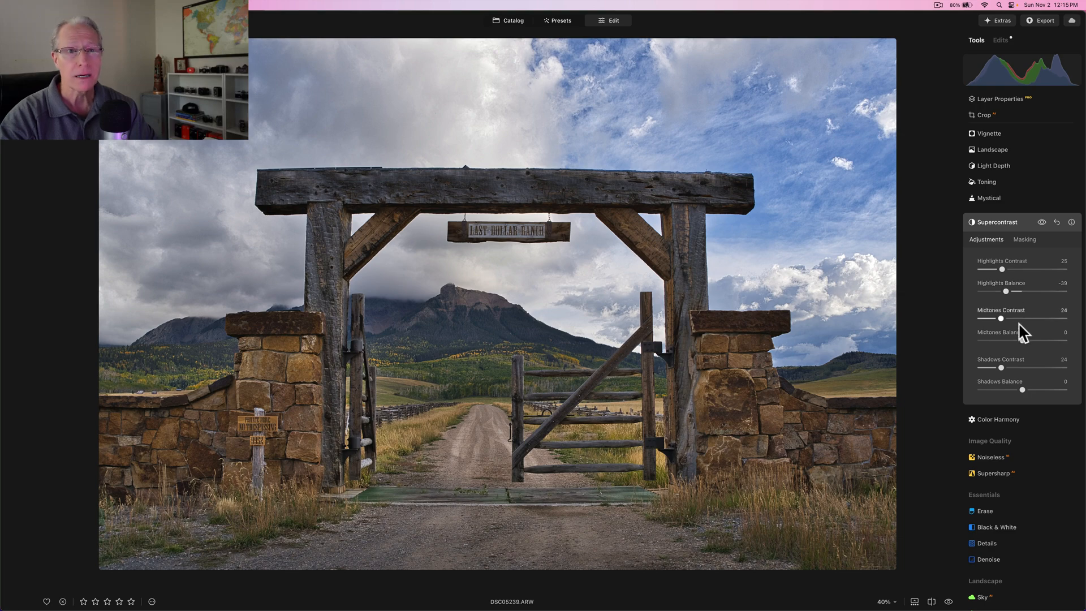
left_click_drag(1023, 341, 1033, 340)
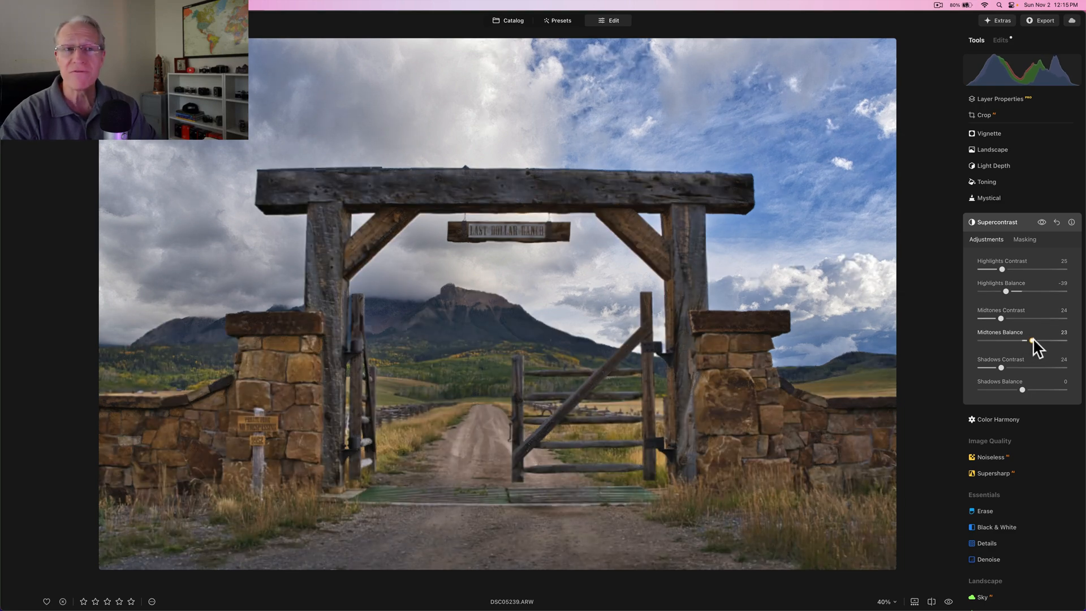
left_click_drag(1036, 341, 992, 341)
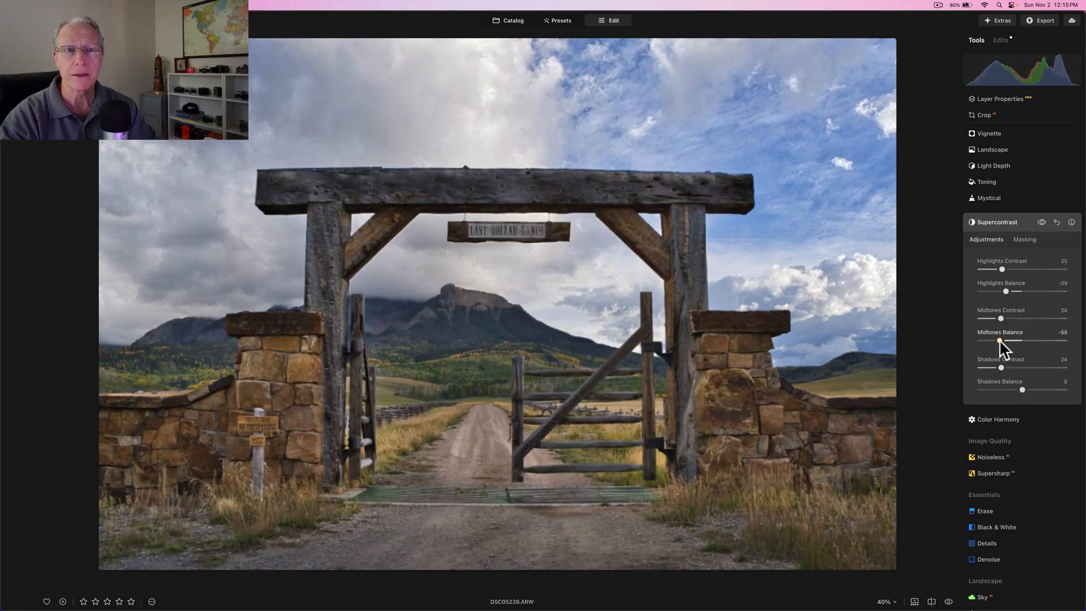
left_click_drag(1005, 341, 1000, 340)
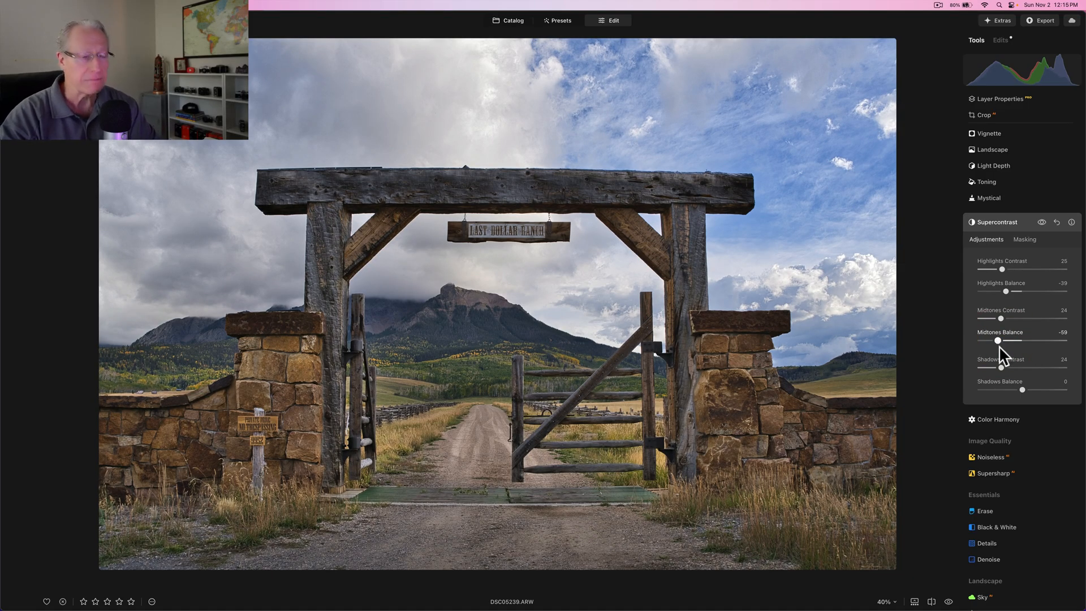
left_click_drag(1021, 390, 1032, 390)
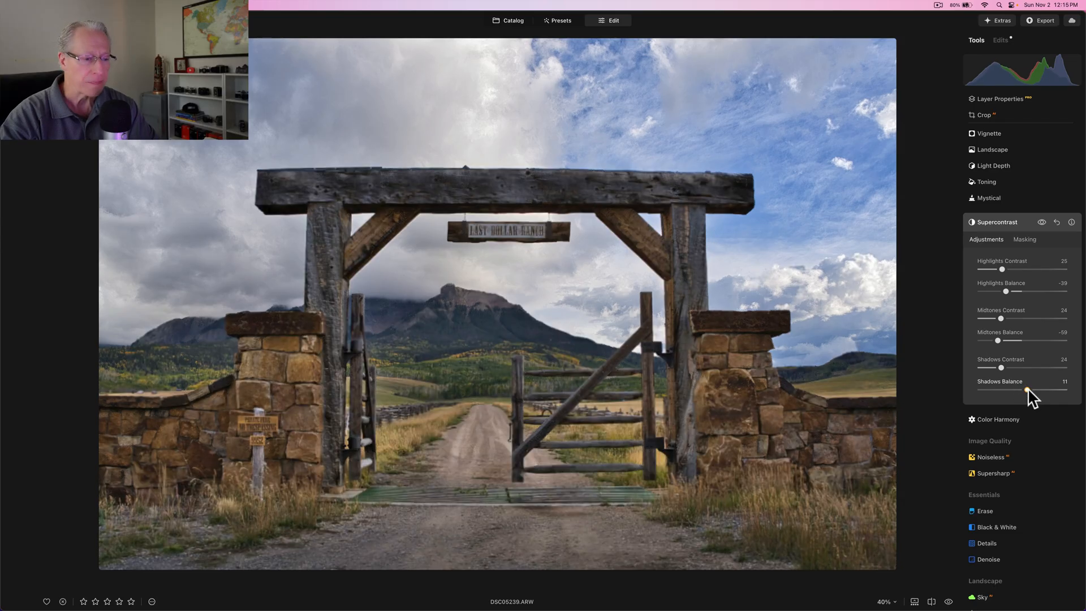
left_click_drag(1025, 391, 1031, 390)
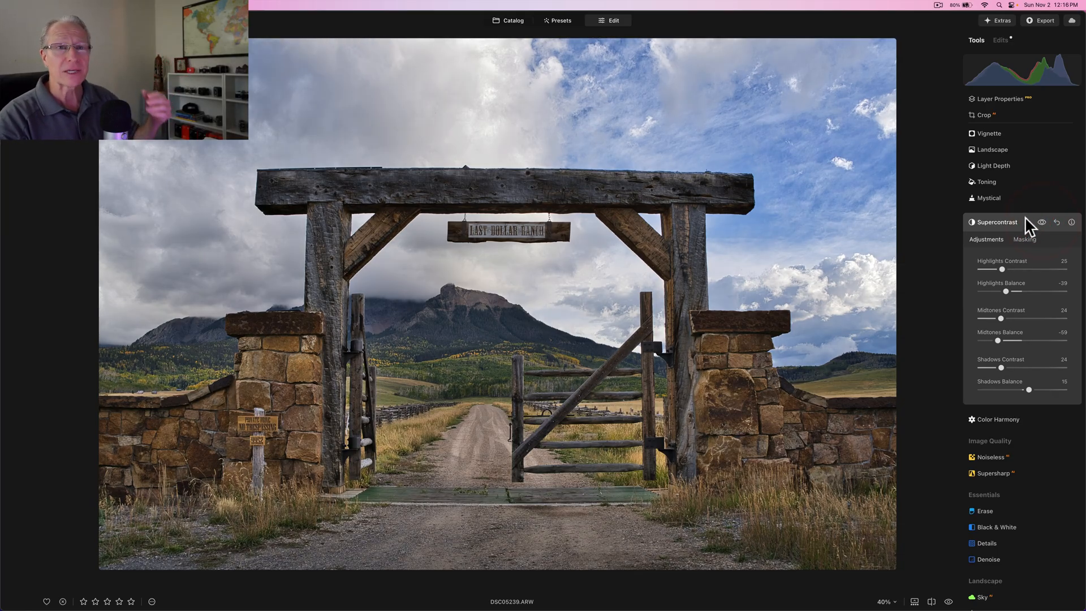
left_click(998, 222)
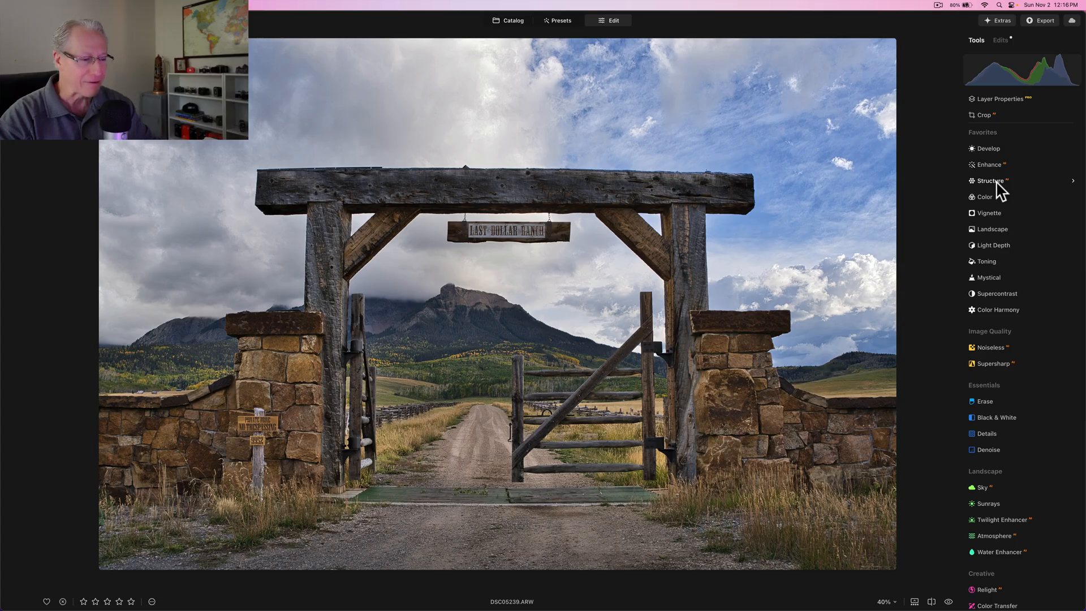
left_click(990, 180)
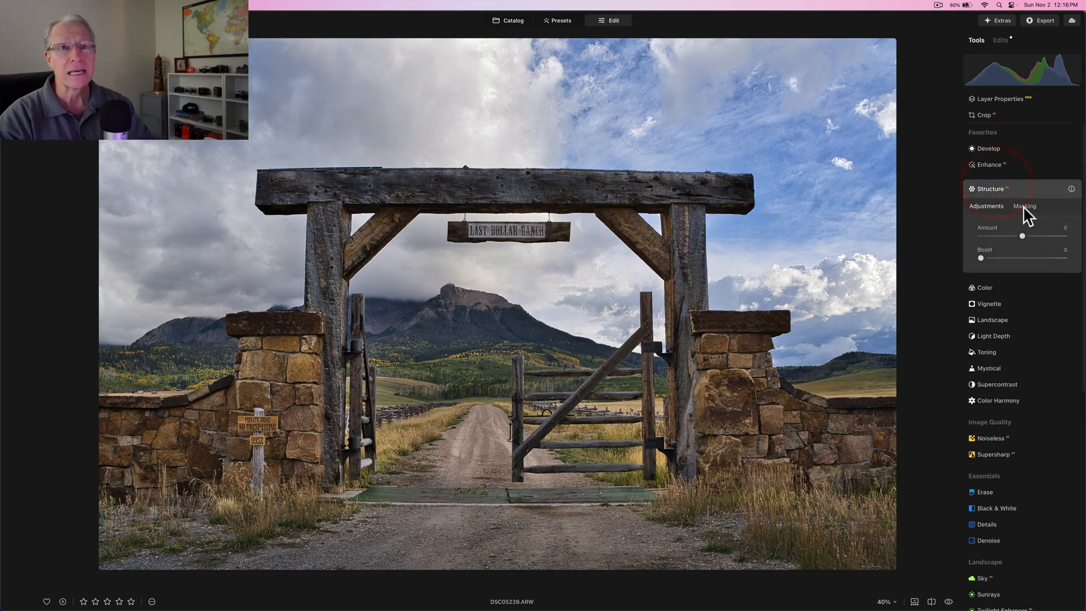
Raise the Structure amount to 36.
left_click(1025, 205)
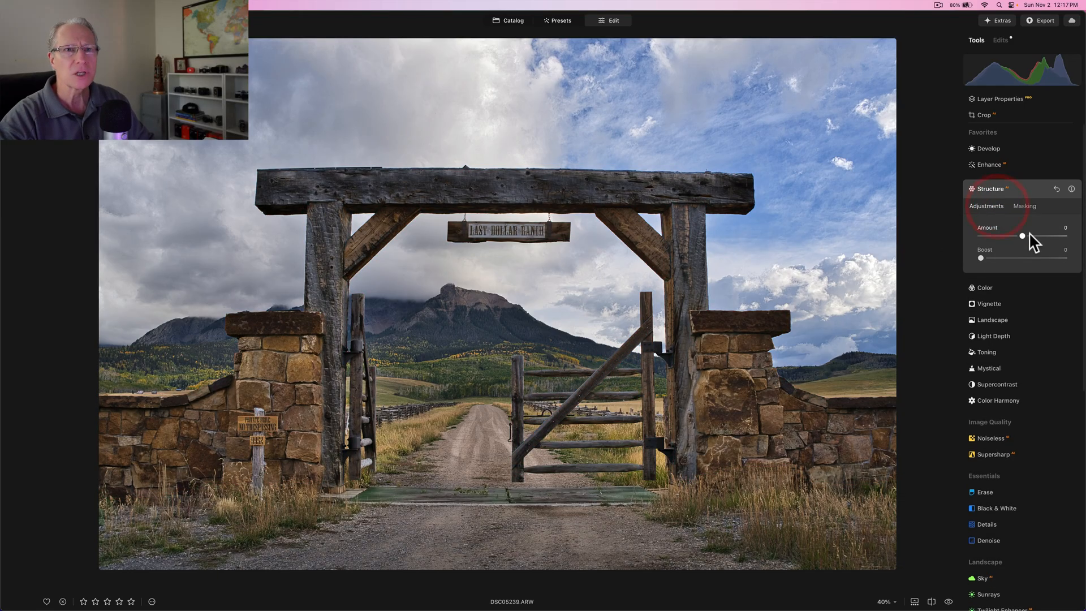
left_click_drag(1022, 235, 1027, 235)
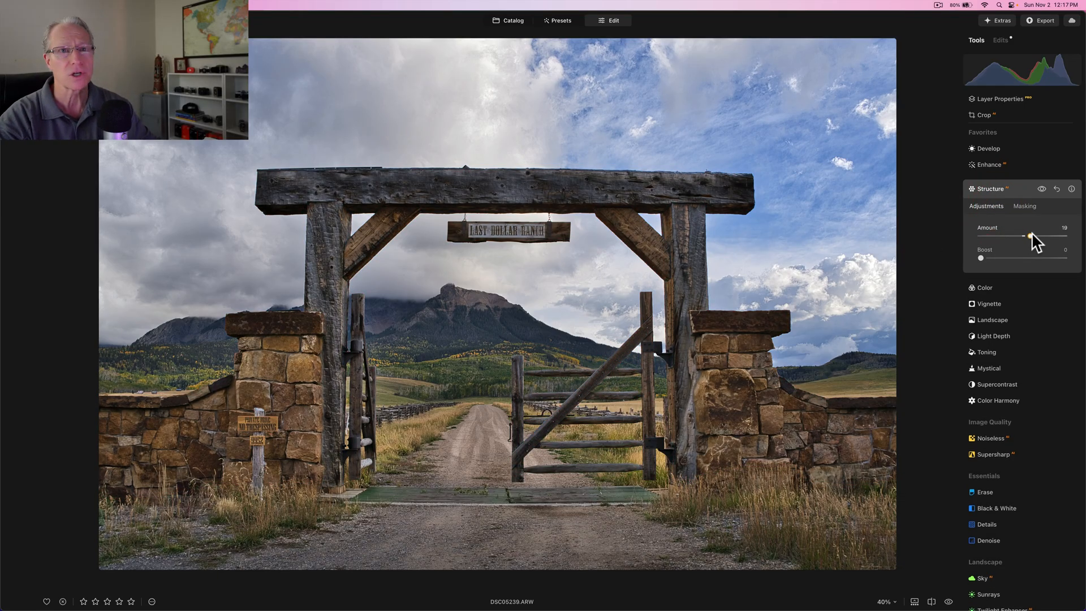
left_click_drag(1025, 235, 1035, 236)
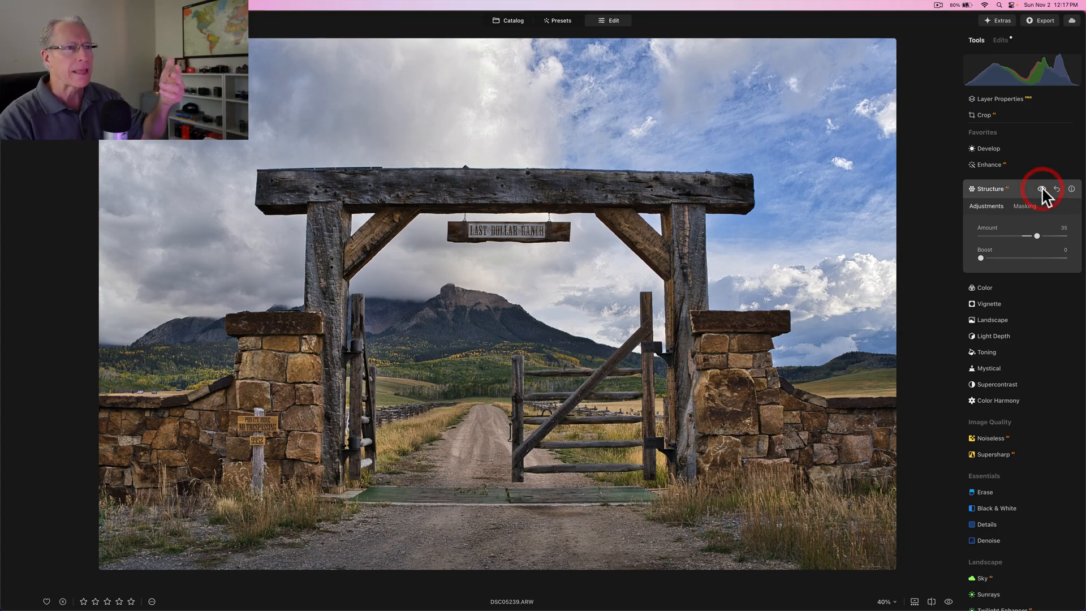
Compare the Structure effect, then show its masking methods and mask actions.
left_click(1025, 206)
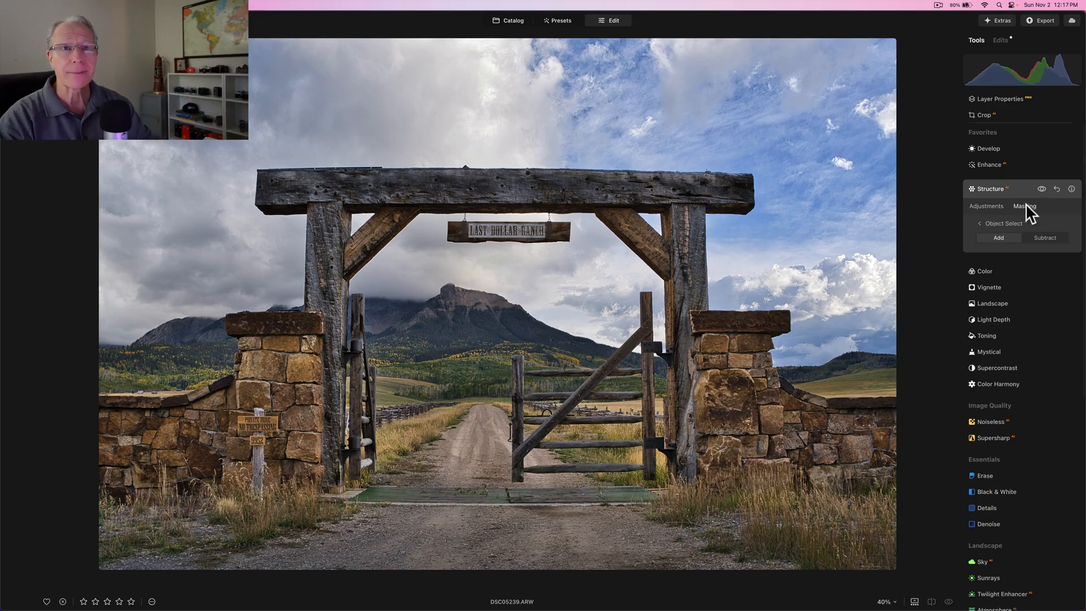
left_click(1025, 206)
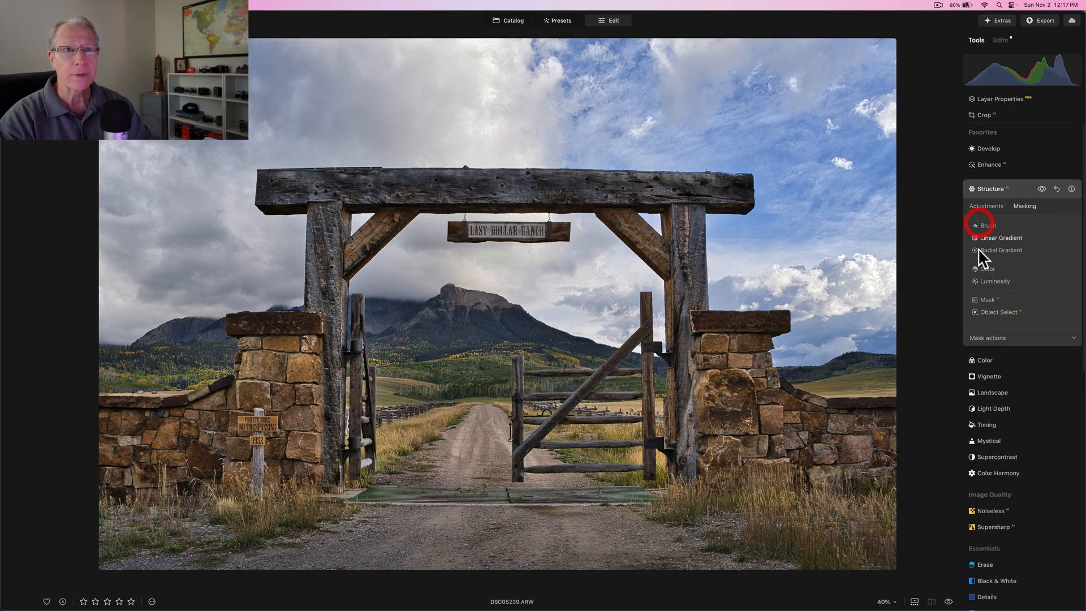
left_click(988, 338)
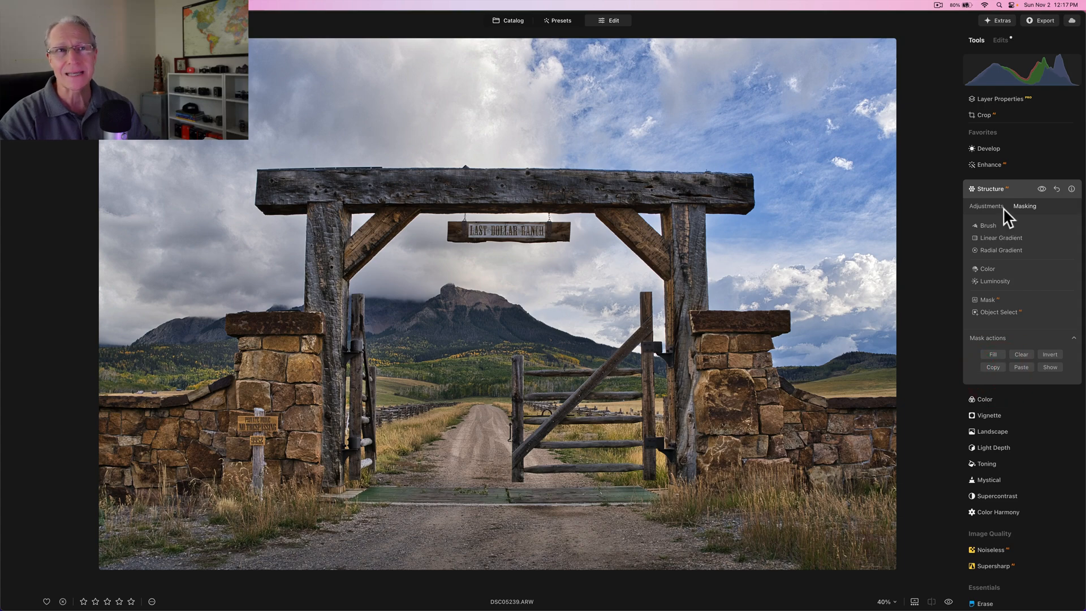
Paste the copied Structure mask onto Landscape, set Golden Hour to 19 and compare.
left_click(989, 189)
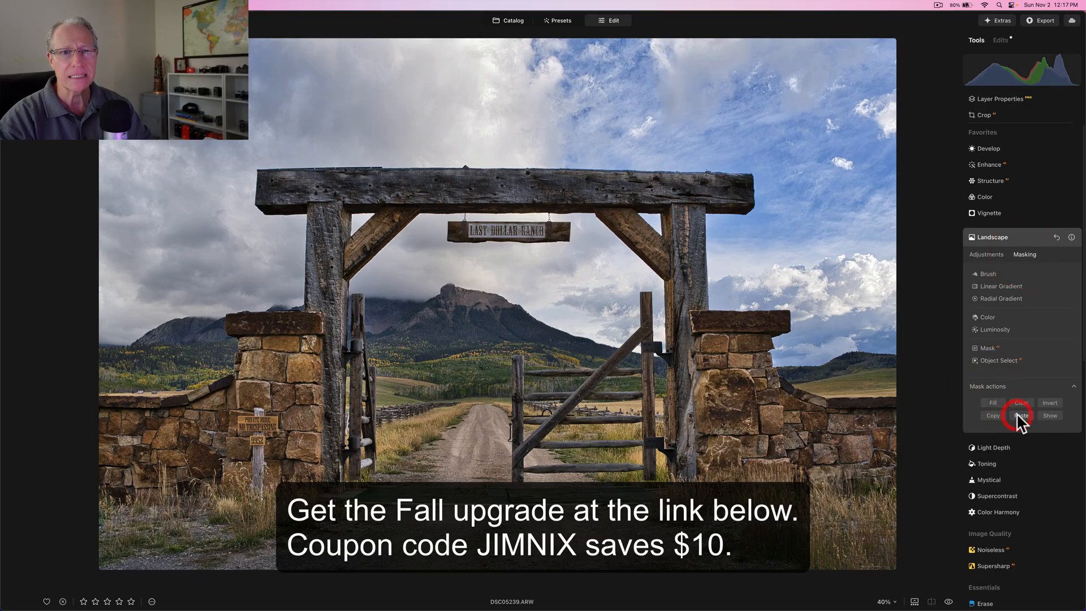
left_click(1050, 416)
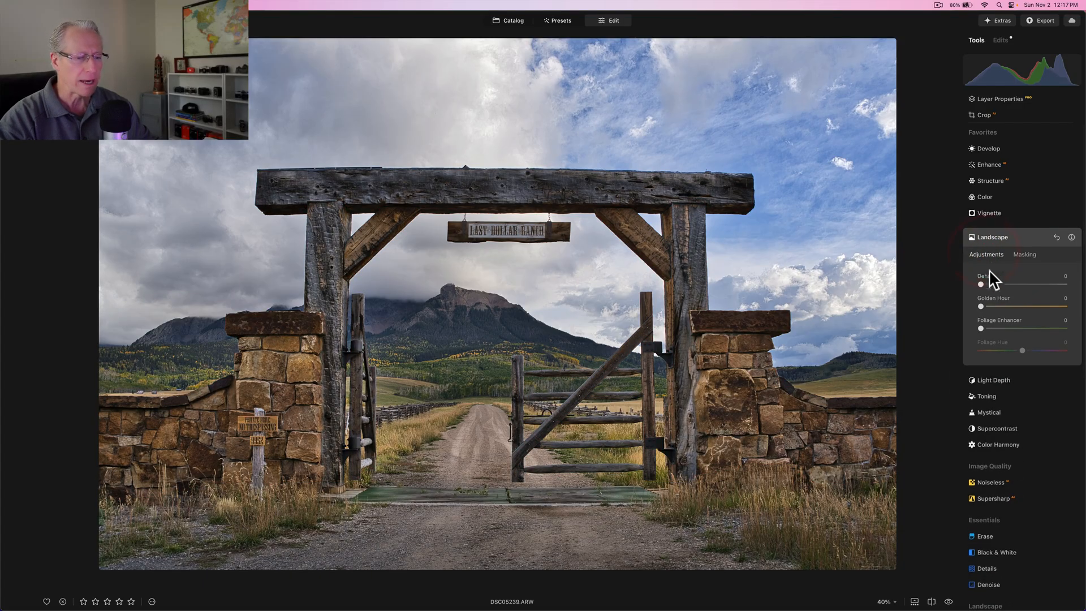
left_click_drag(982, 307, 998, 307)
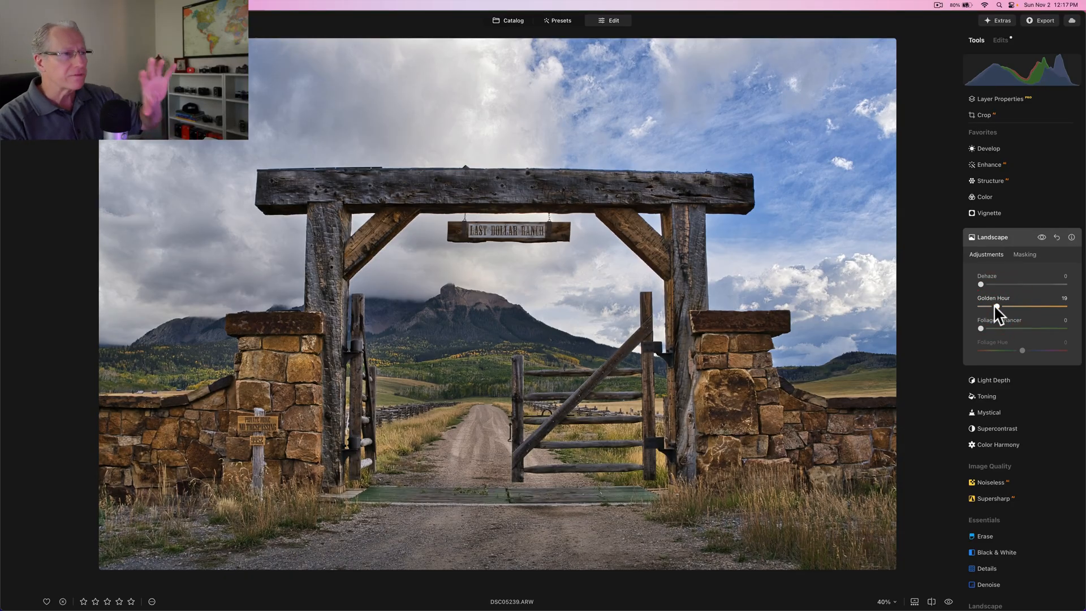
left_click(1041, 238)
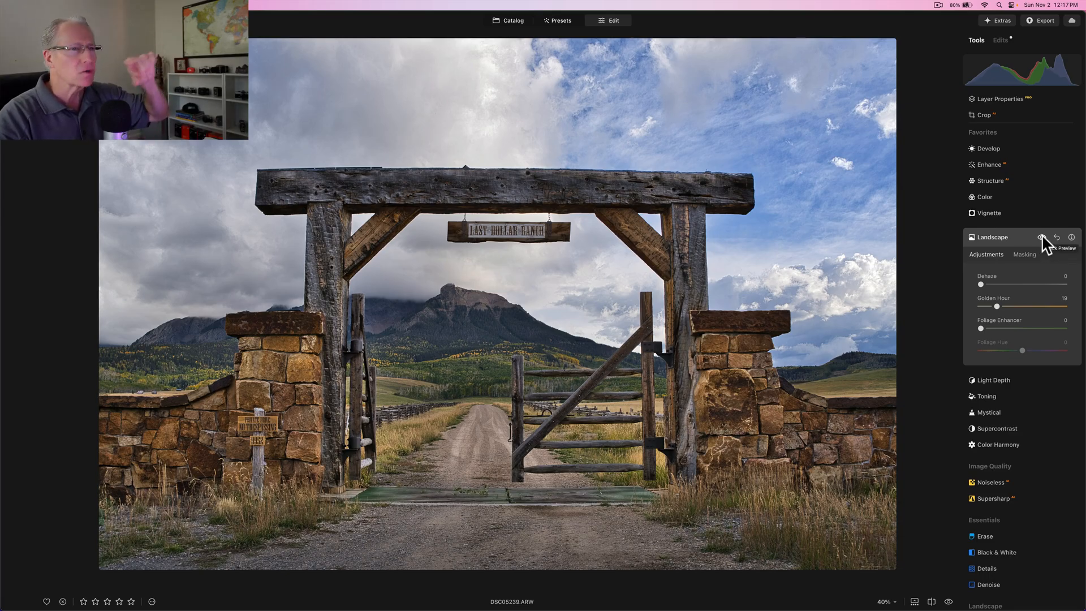
left_click(1042, 237)
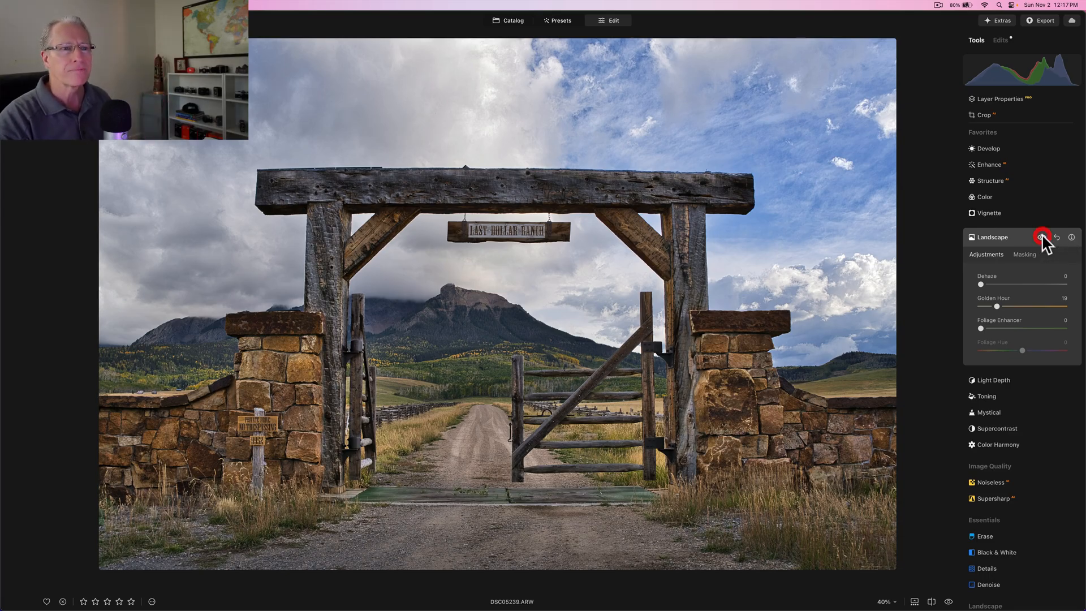
left_click(1041, 238)
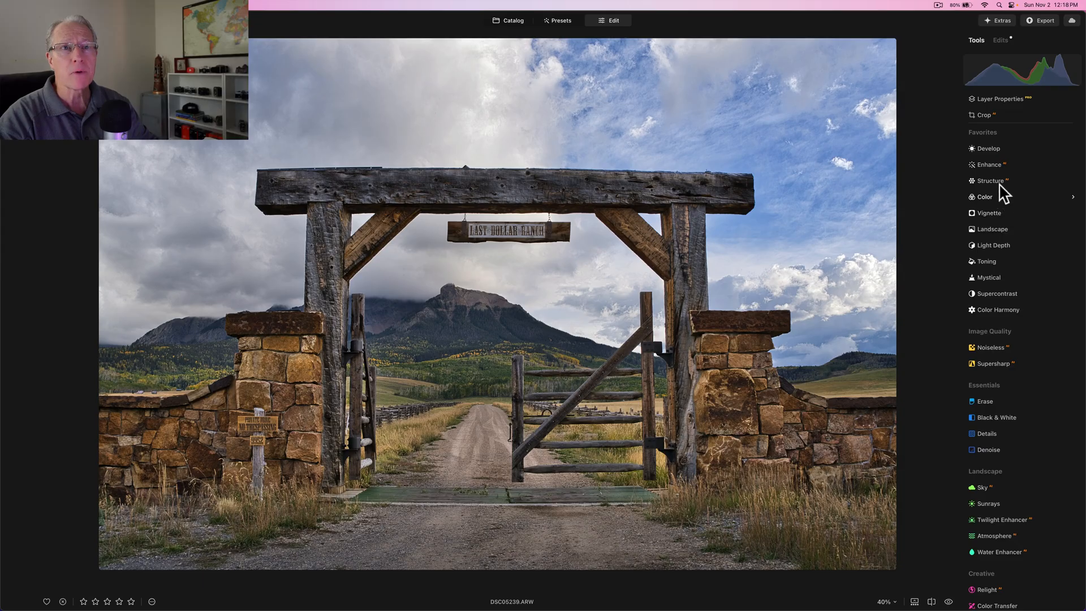
Add a sky-masked Structure adjustment with amount lowered to -50.
left_click(990, 180)
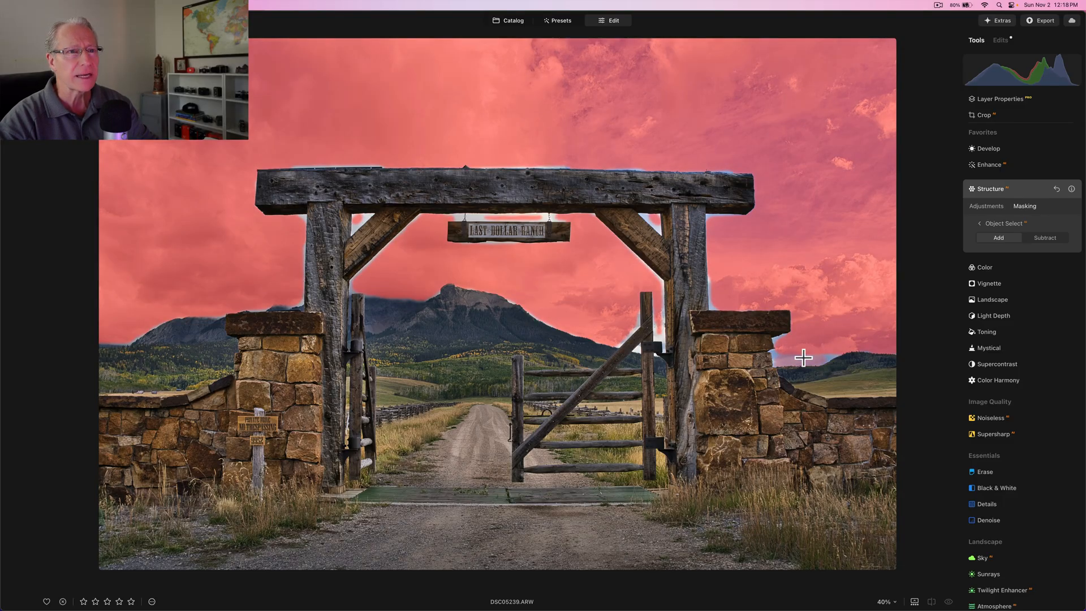
mouse_move(801, 343)
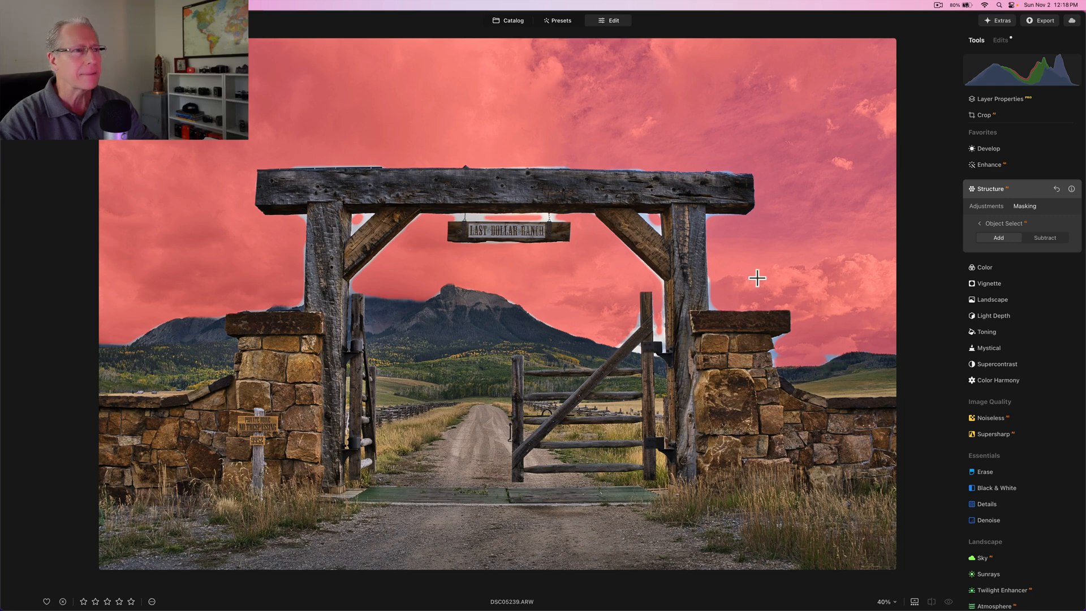
left_click(986, 206)
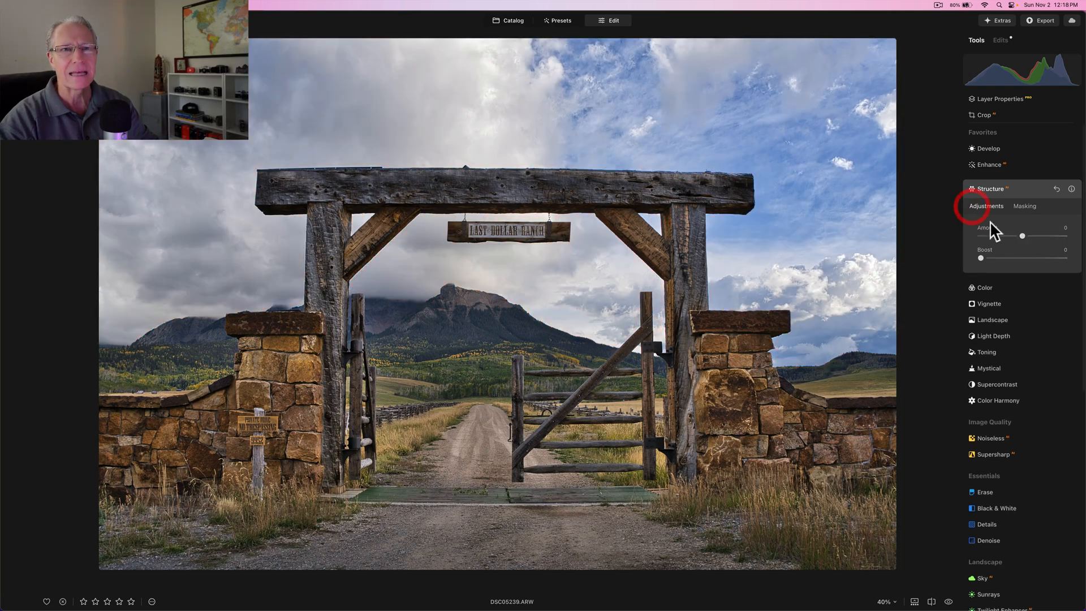
left_click_drag(1023, 235, 1012, 235)
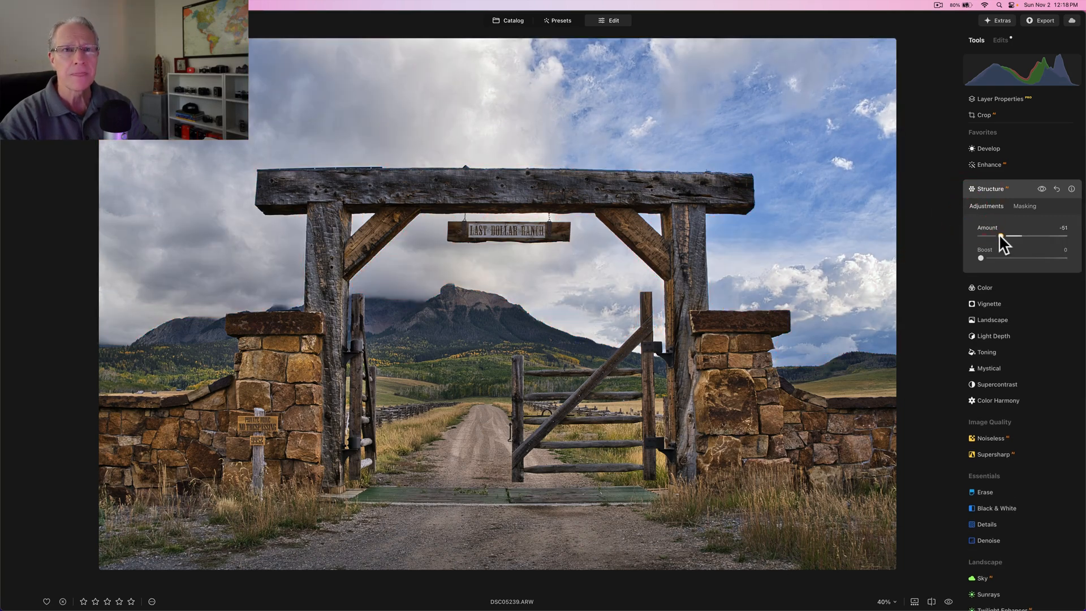
left_click_drag(1019, 236, 1022, 236)
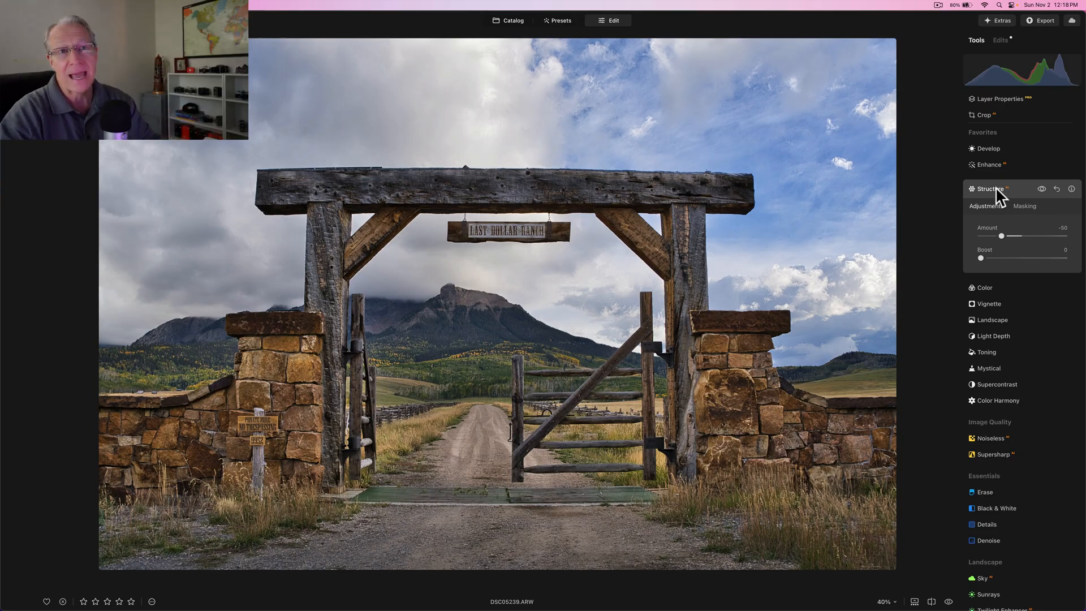
In Color Harmony set Brilliance to 11 and cool Warmth to -23.
left_click(997, 316)
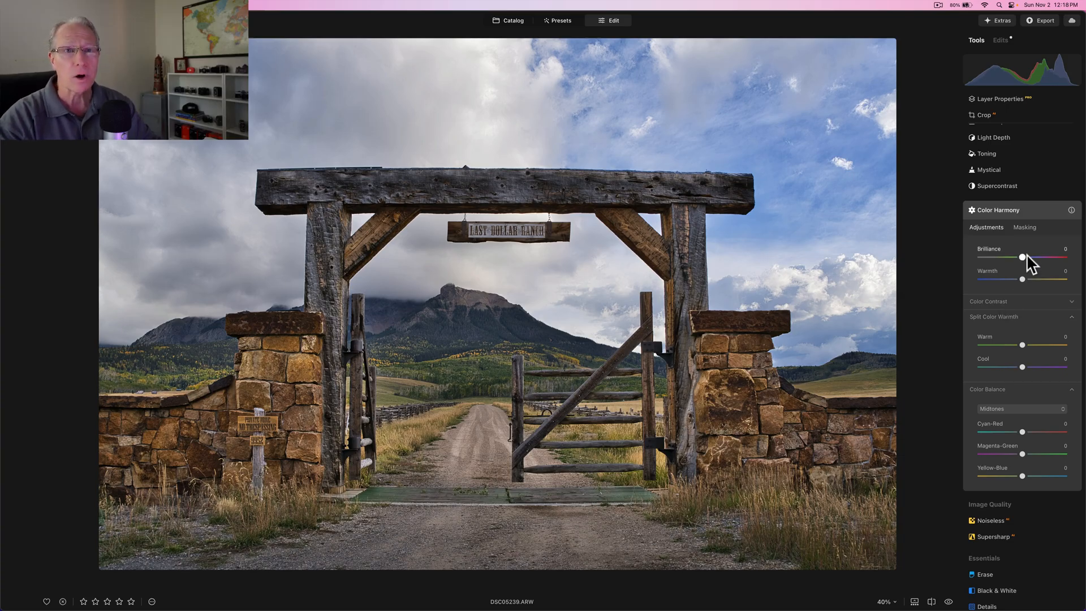
left_click_drag(1021, 257, 1027, 256)
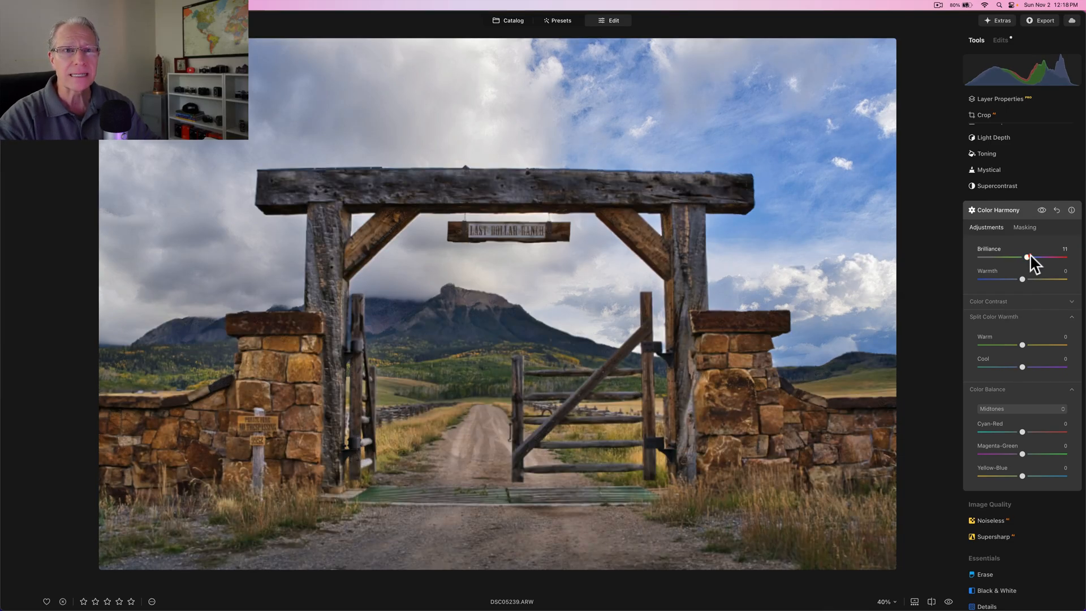
left_click_drag(1021, 280, 1003, 280)
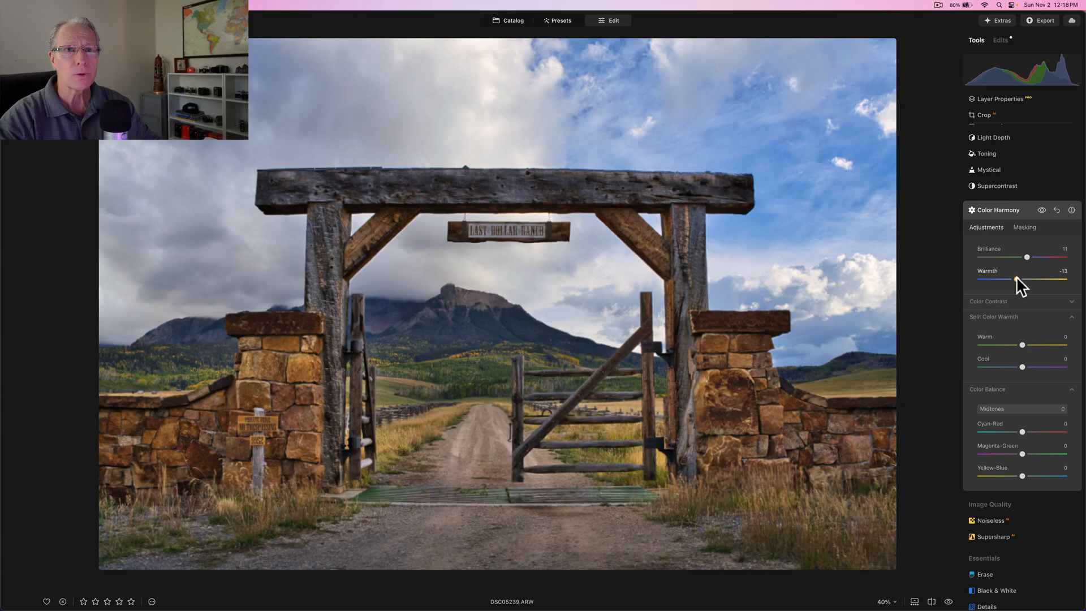
left_click_drag(1010, 279, 1003, 279)
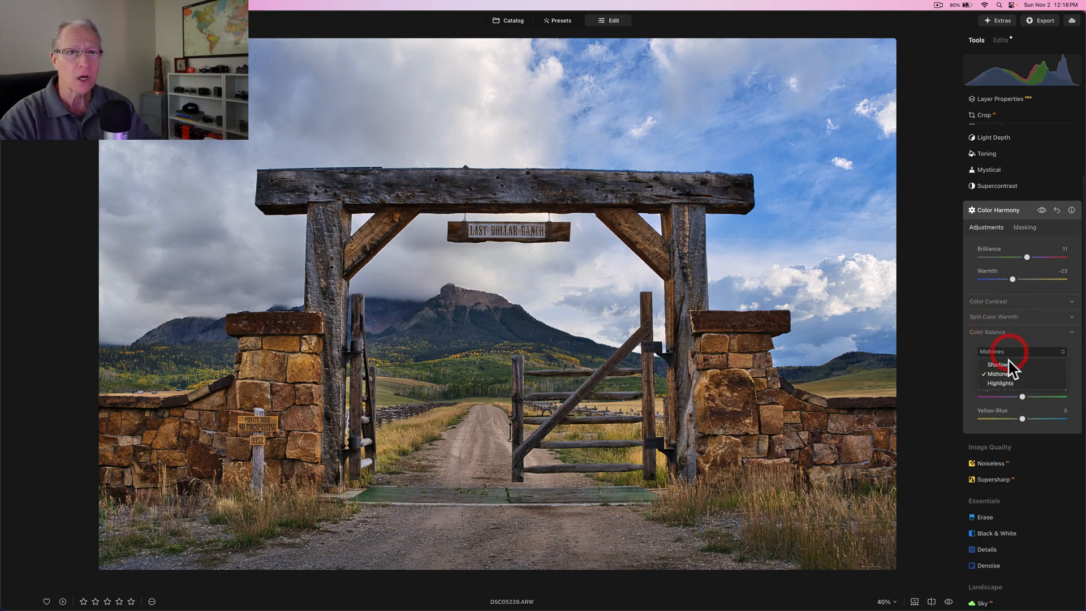
Shift shadows toward blue (5) and midtones toward cyan (-7) and magenta (-5).
left_click(998, 364)
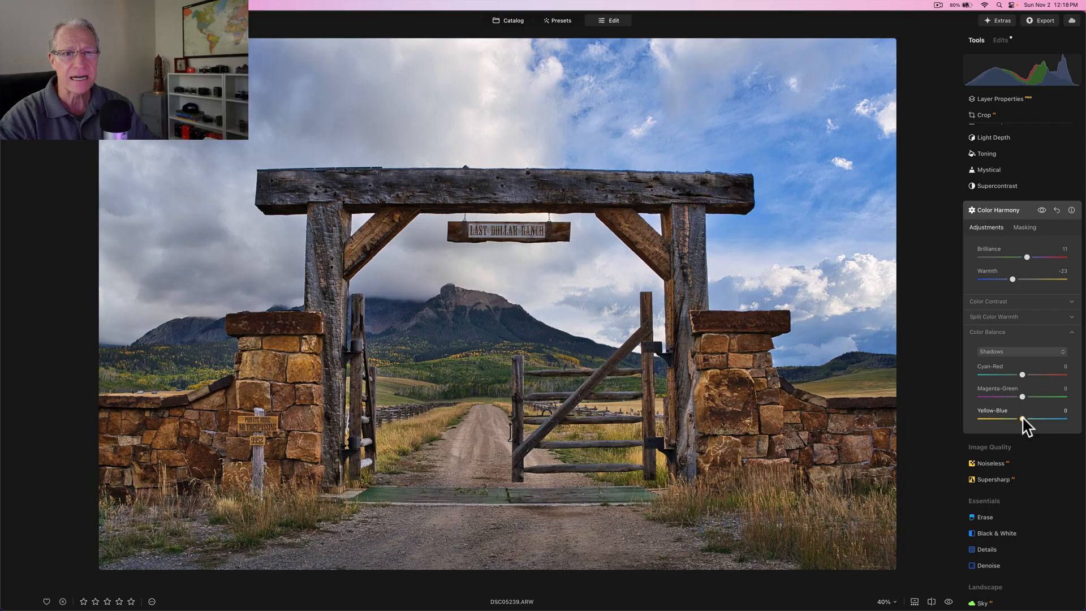
left_click_drag(1025, 420, 1025, 420)
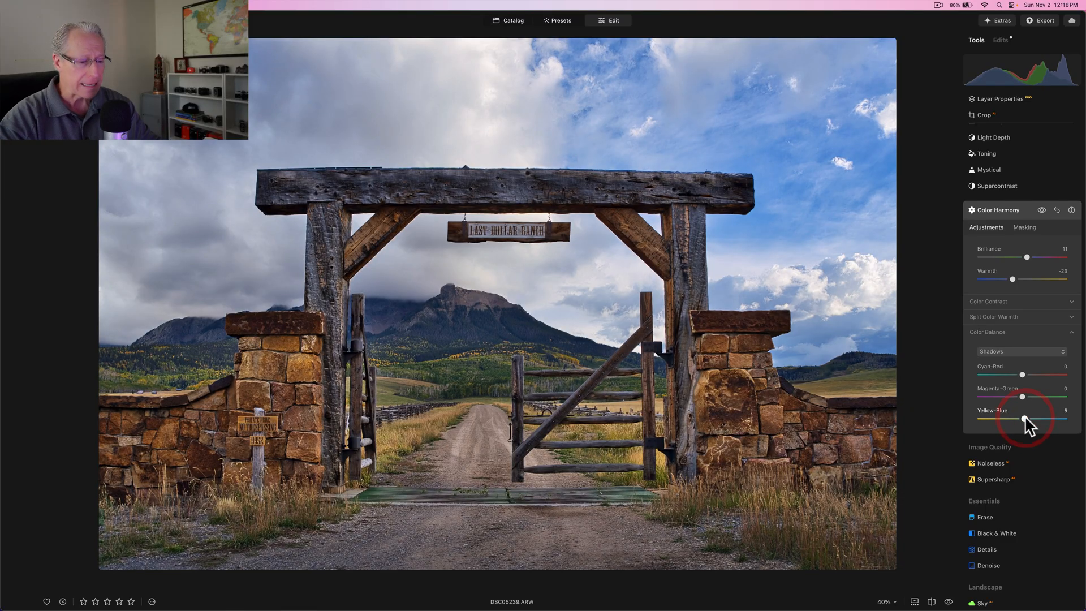
left_click(1023, 351)
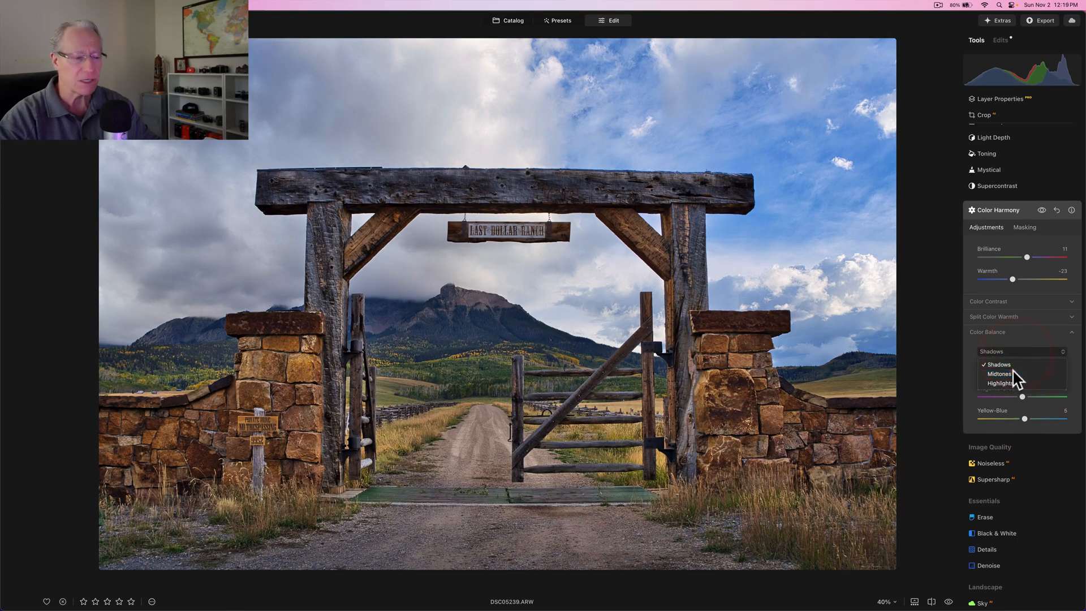
left_click(999, 374)
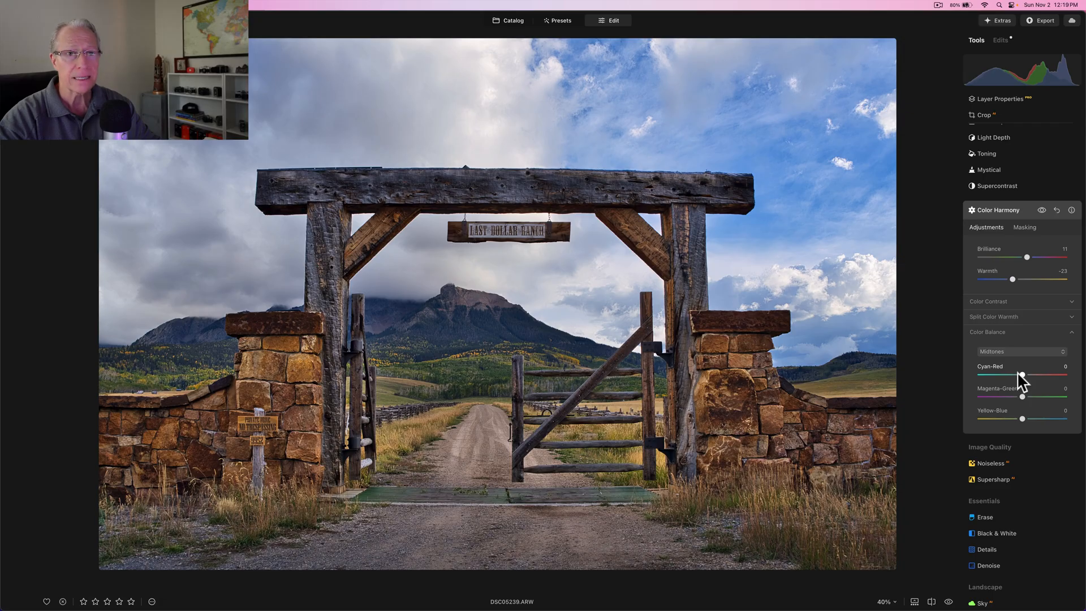
left_click_drag(1023, 375, 1020, 375)
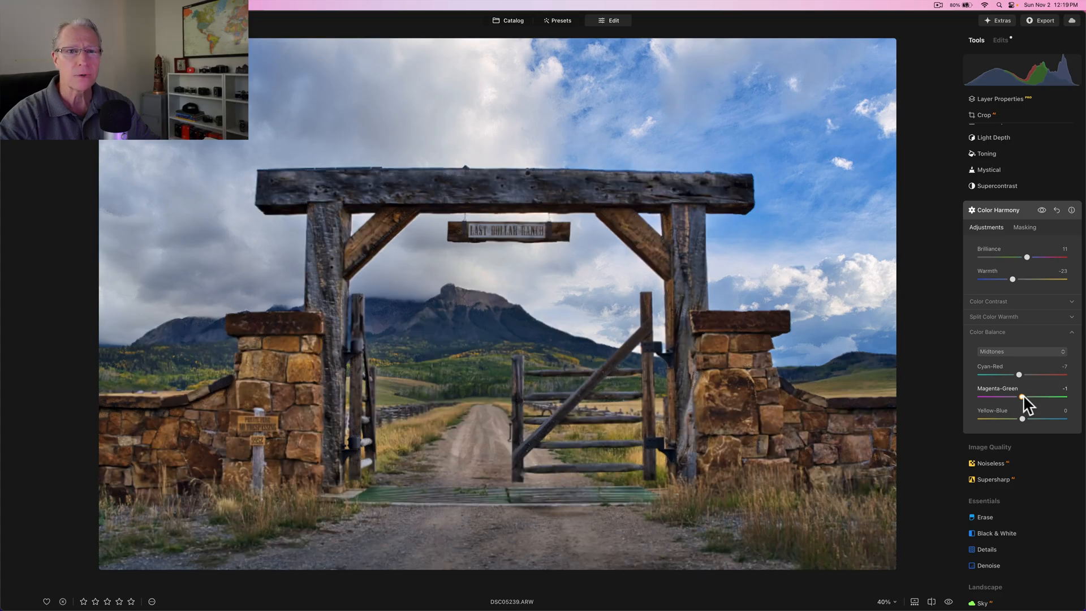
left_click_drag(1025, 397, 1020, 397)
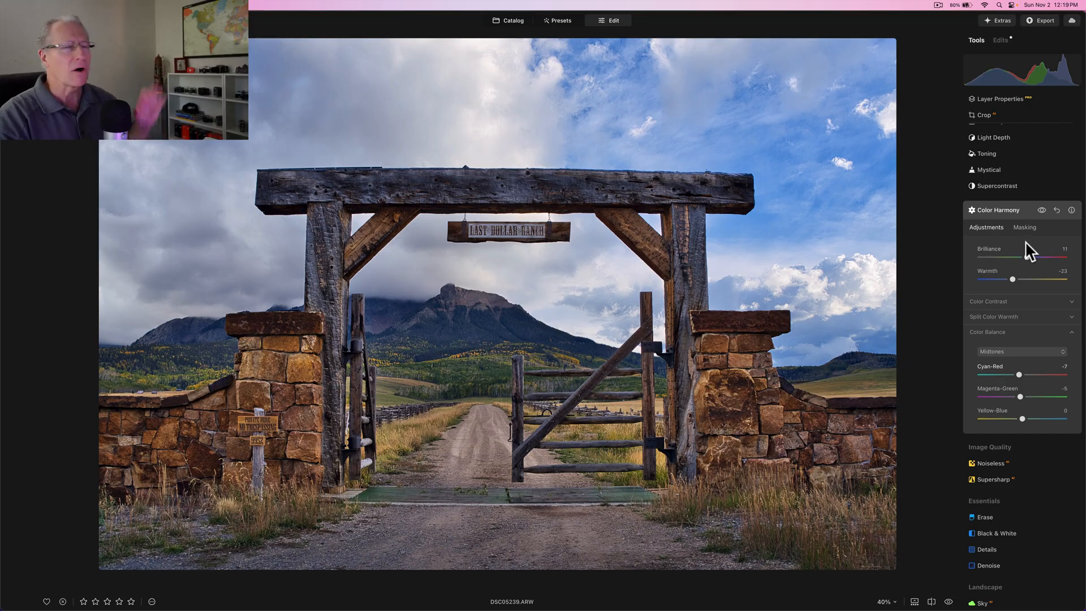
mouse_move(1041, 210)
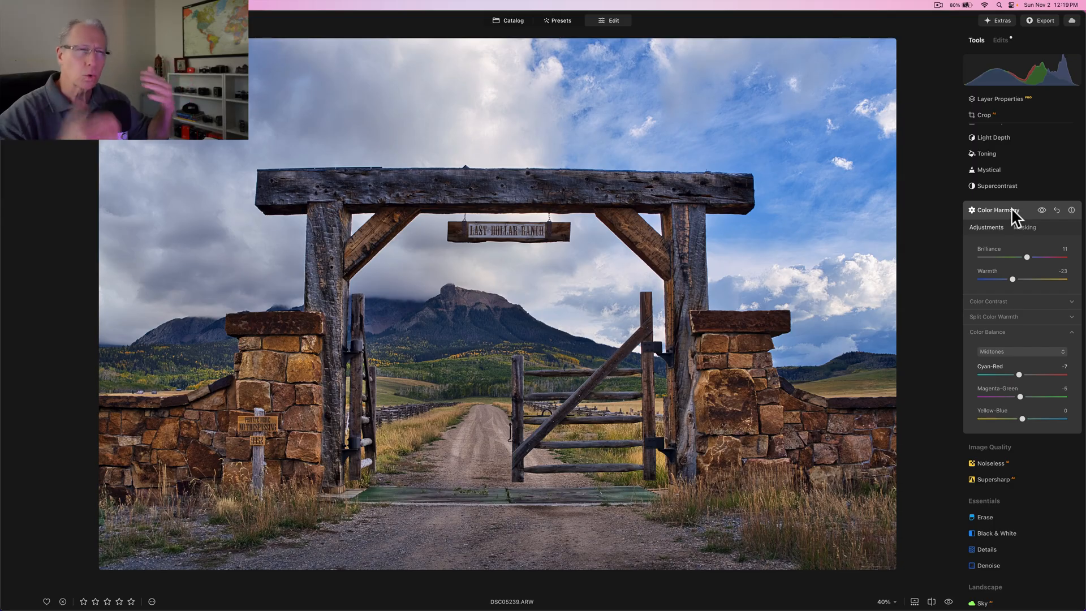
left_click(998, 211)
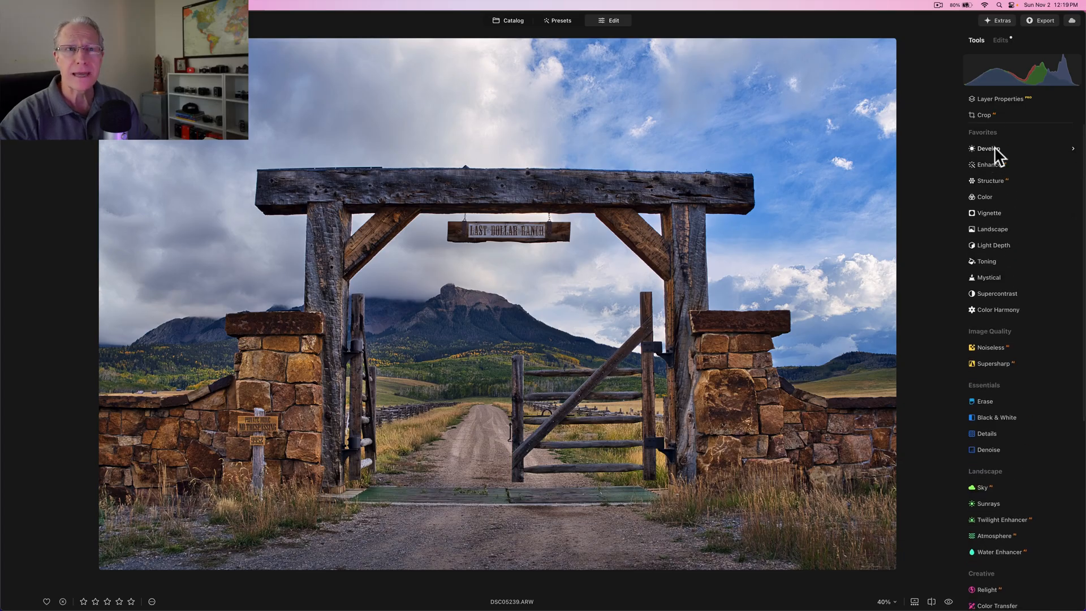
Mask Develop with a bottom linear gradient and darken exposure to -0.37 in the foreground.
left_click(989, 149)
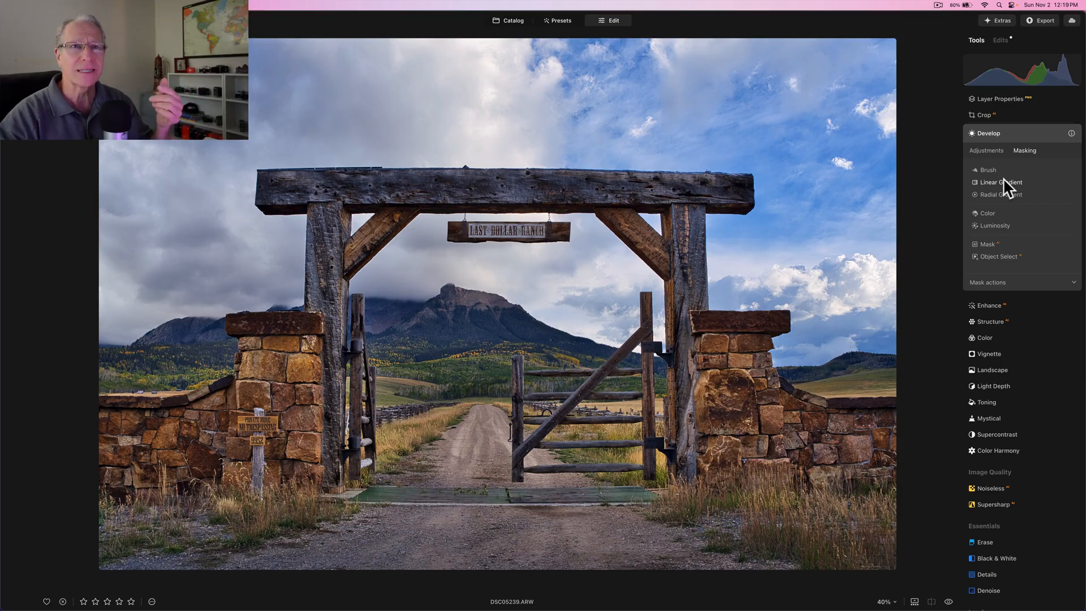
left_click(1000, 182)
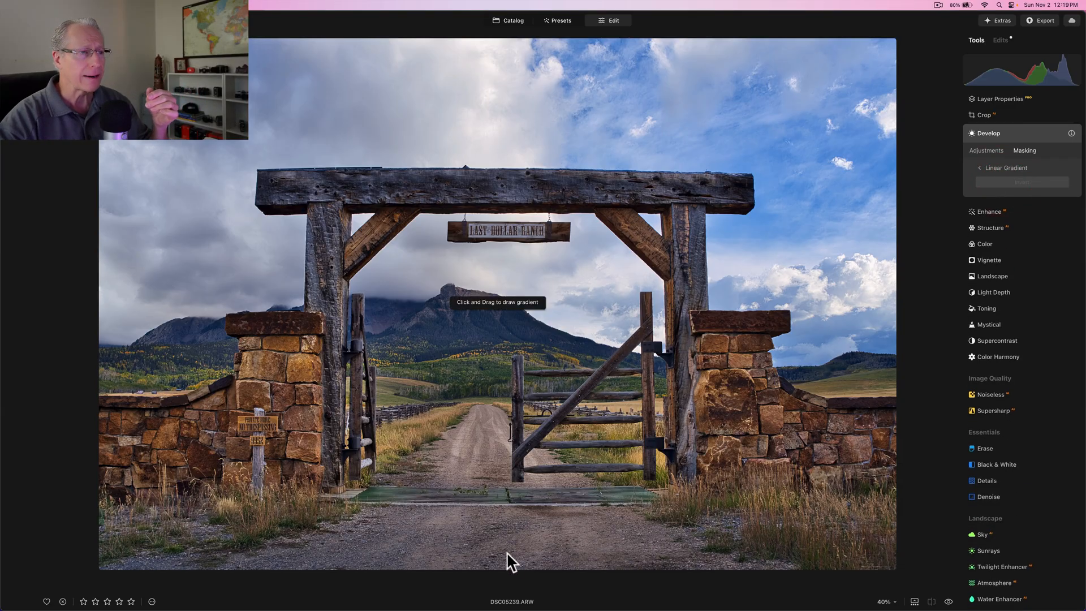
left_click_drag(513, 561, 514, 471)
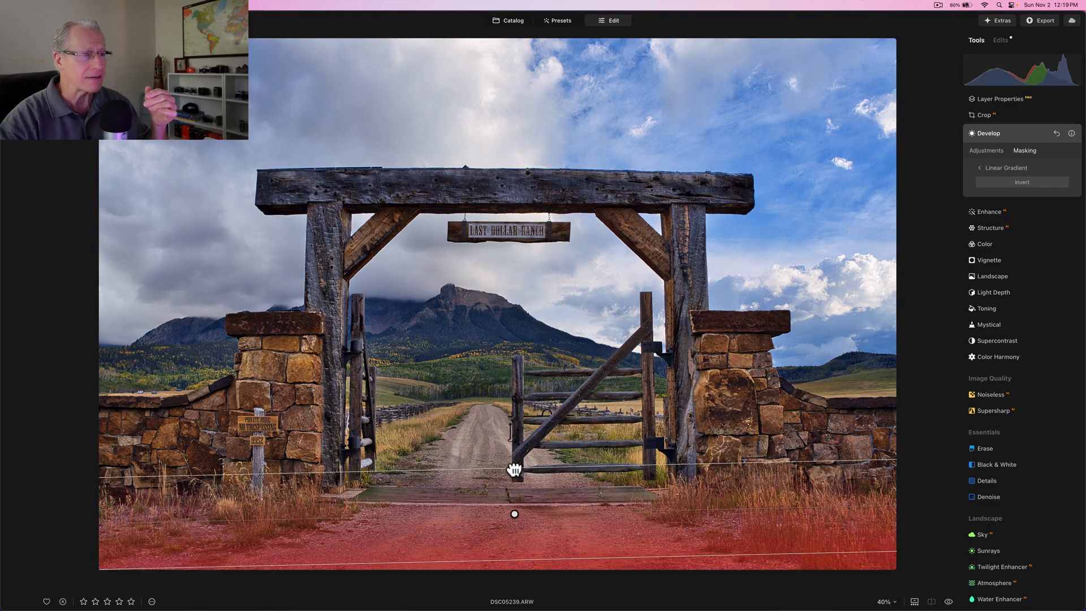
left_click_drag(513, 471, 517, 516)
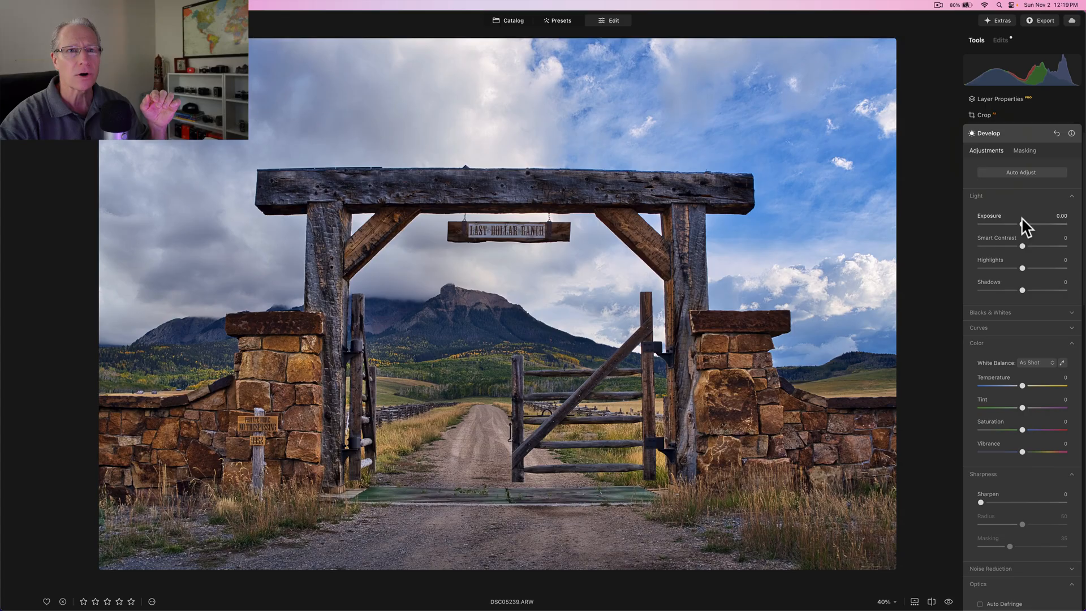
left_click_drag(1045, 226, 1018, 226)
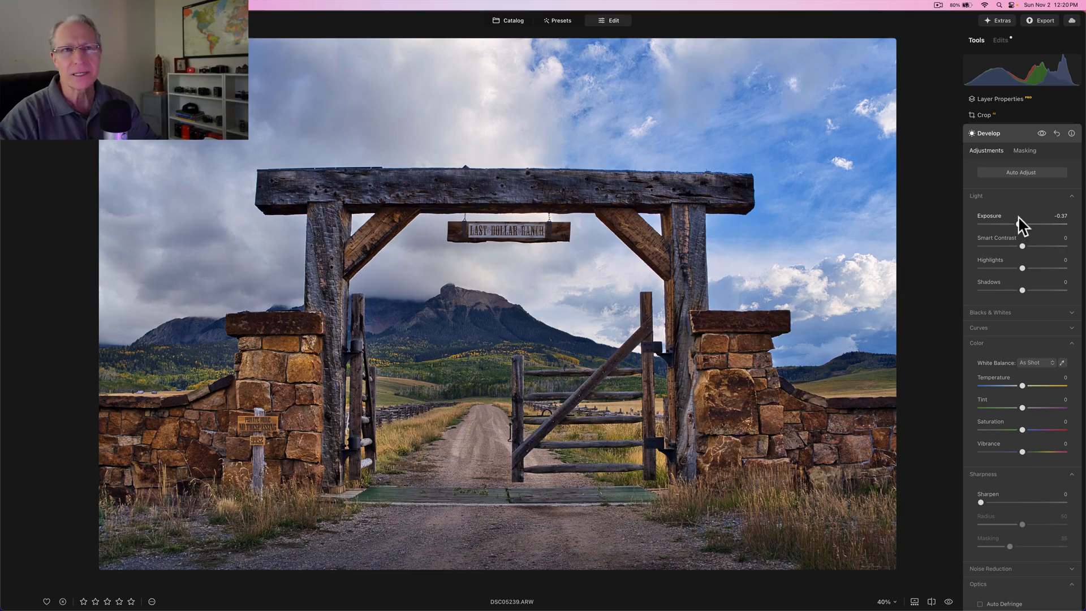
mouse_move(1049, 146)
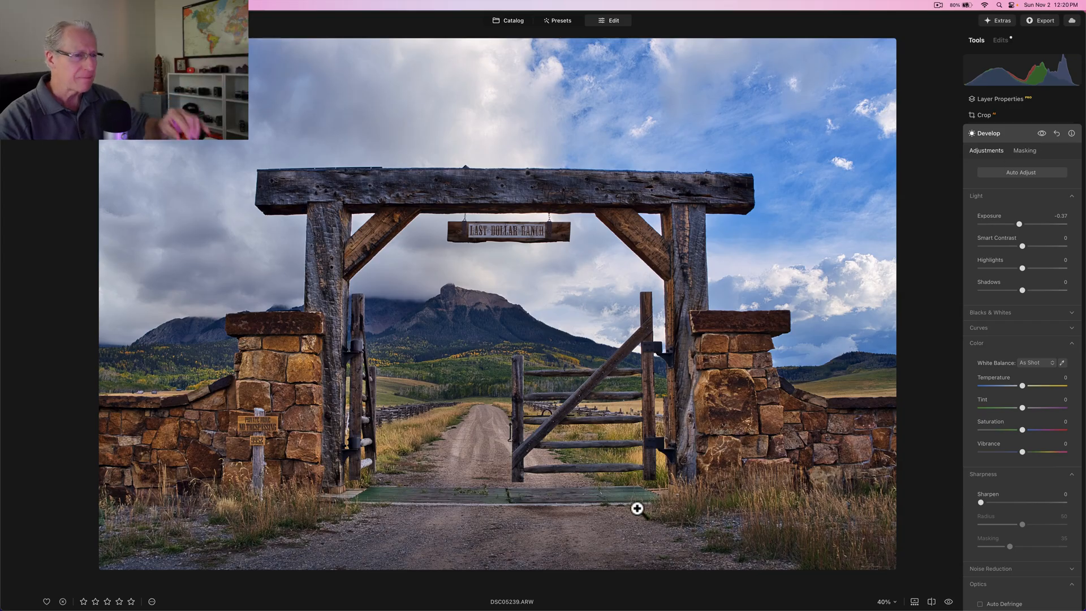
mouse_move(581, 556)
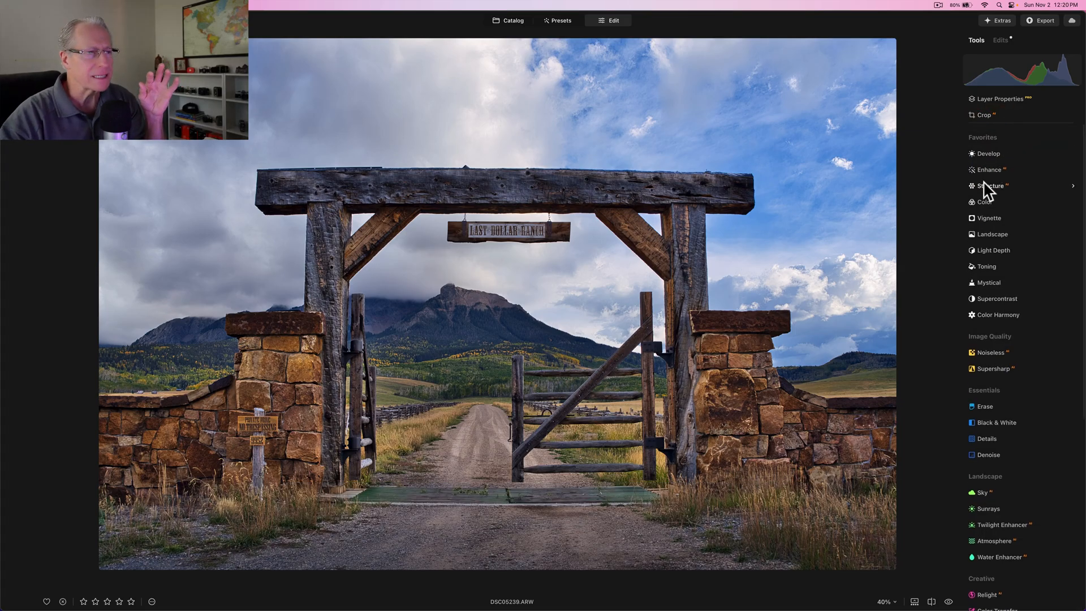
Mask the Enhance tool with a radial gradient placed around the gate and mountain.
left_click(988, 169)
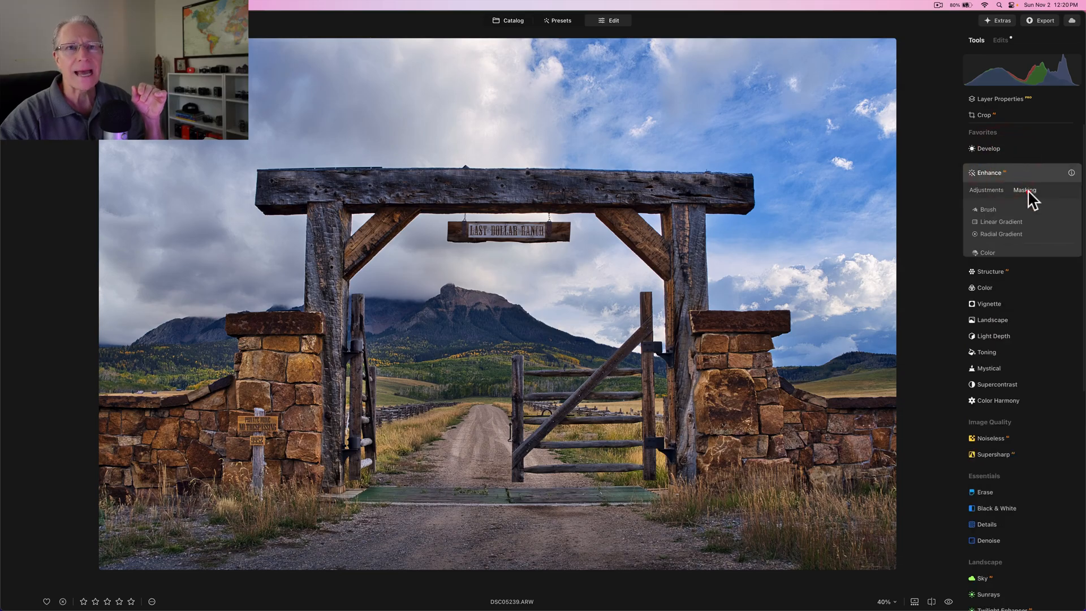
left_click(1002, 233)
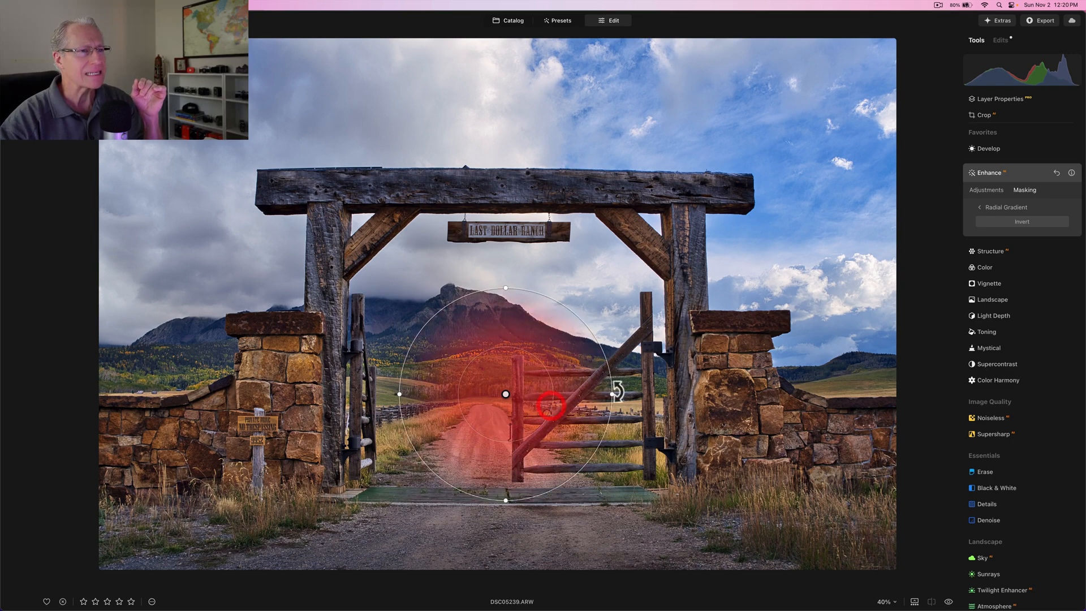
left_click_drag(617, 394, 652, 393)
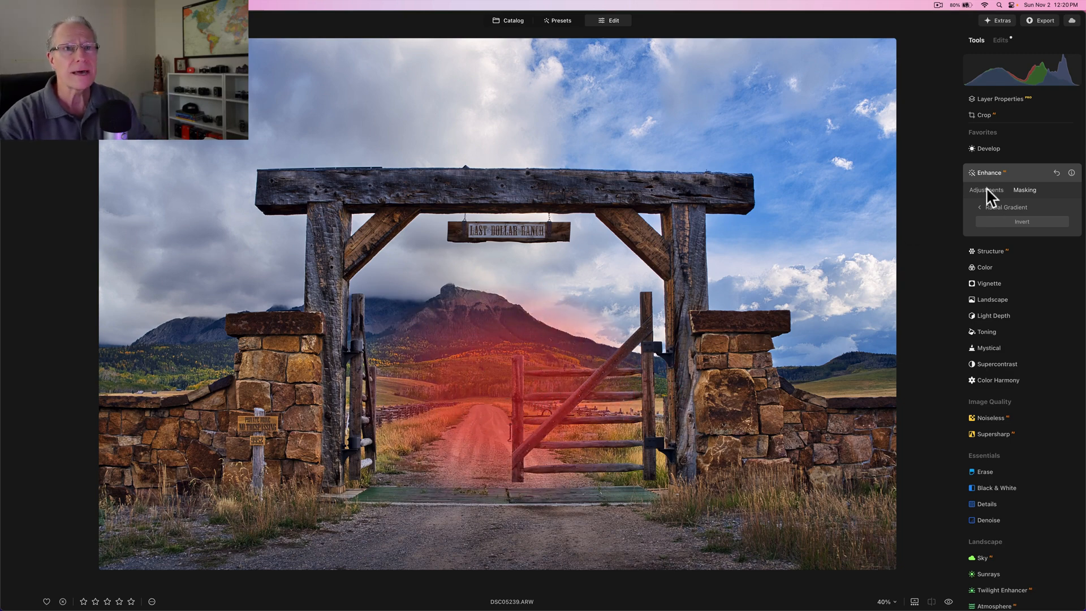
left_click(987, 190)
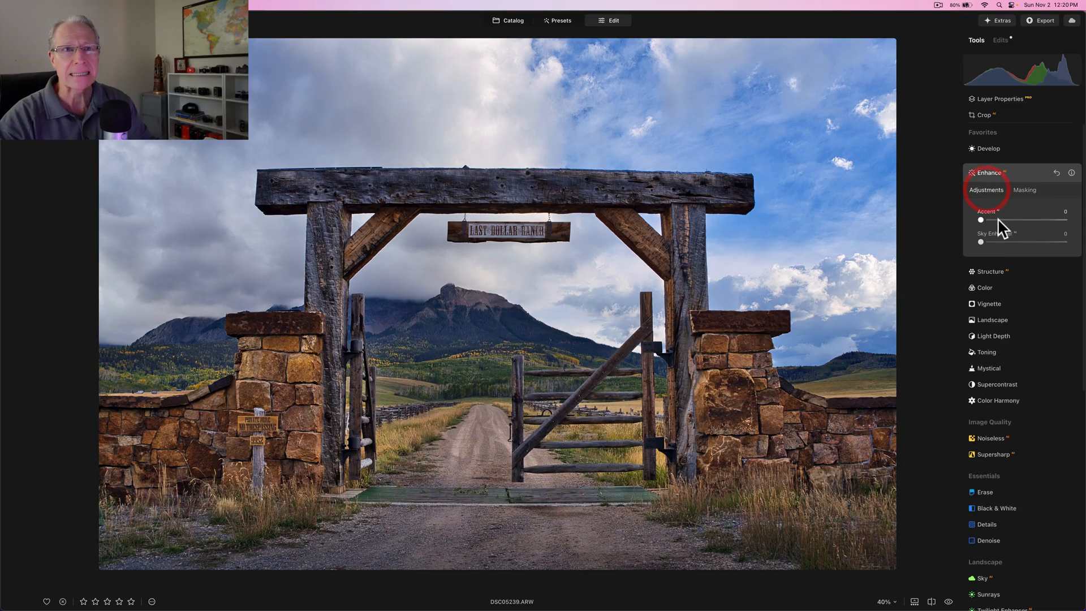
Raise Accent to 35 inside the radial area and compare before/after.
left_click_drag(980, 220, 1011, 220)
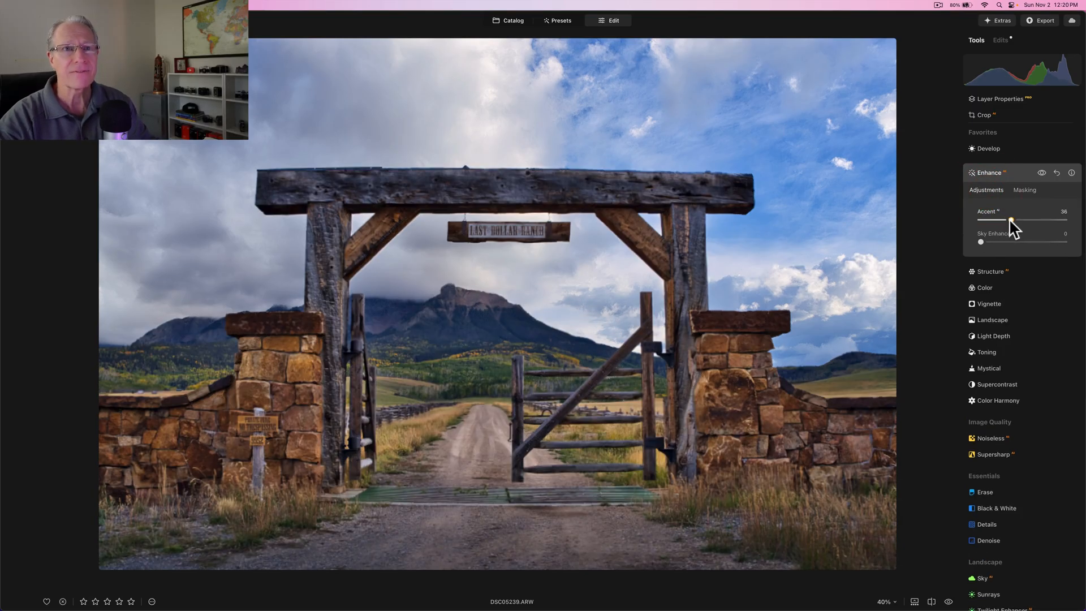
left_click_drag(1013, 219, 1011, 219)
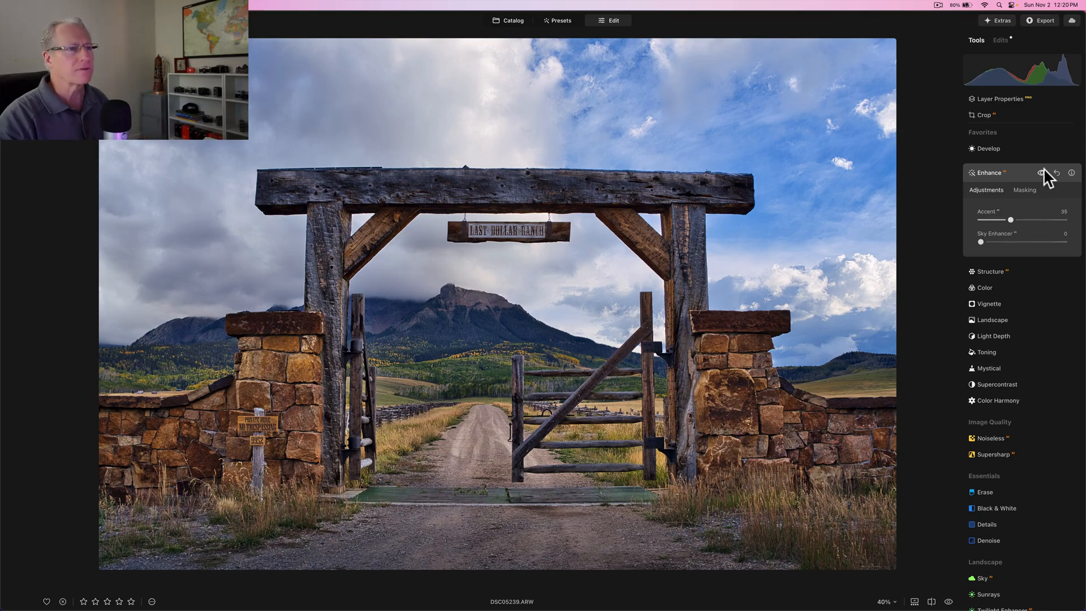
left_click(1041, 172)
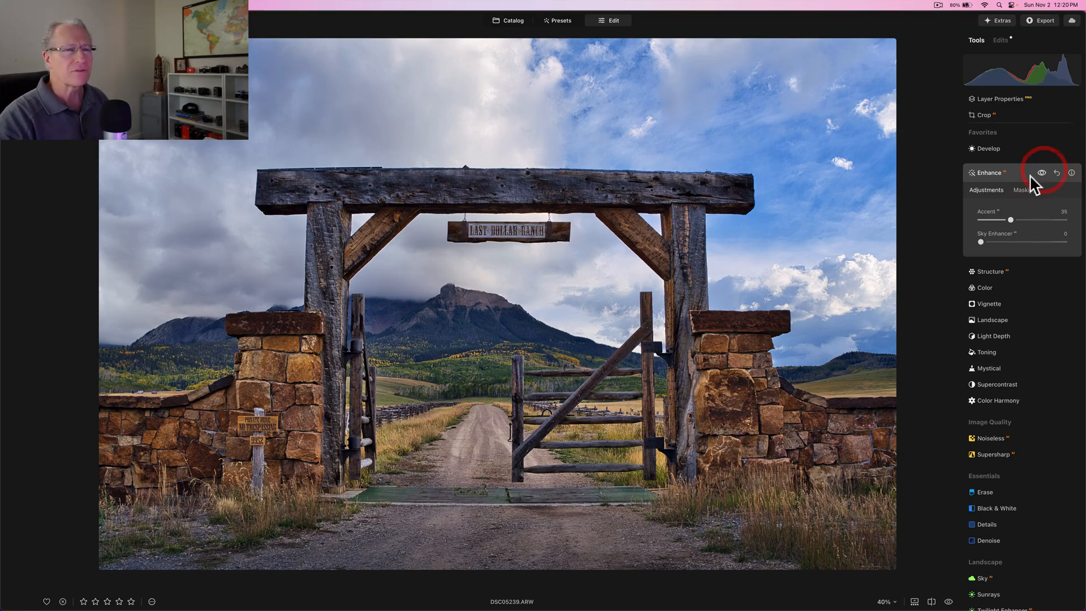
left_click(991, 172)
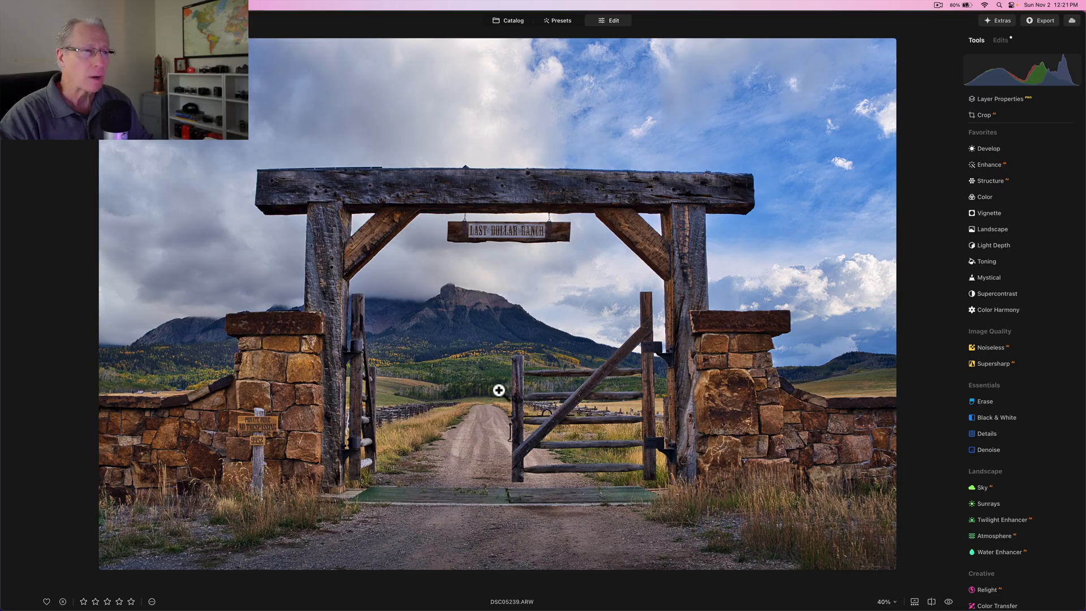
mouse_move(491, 410)
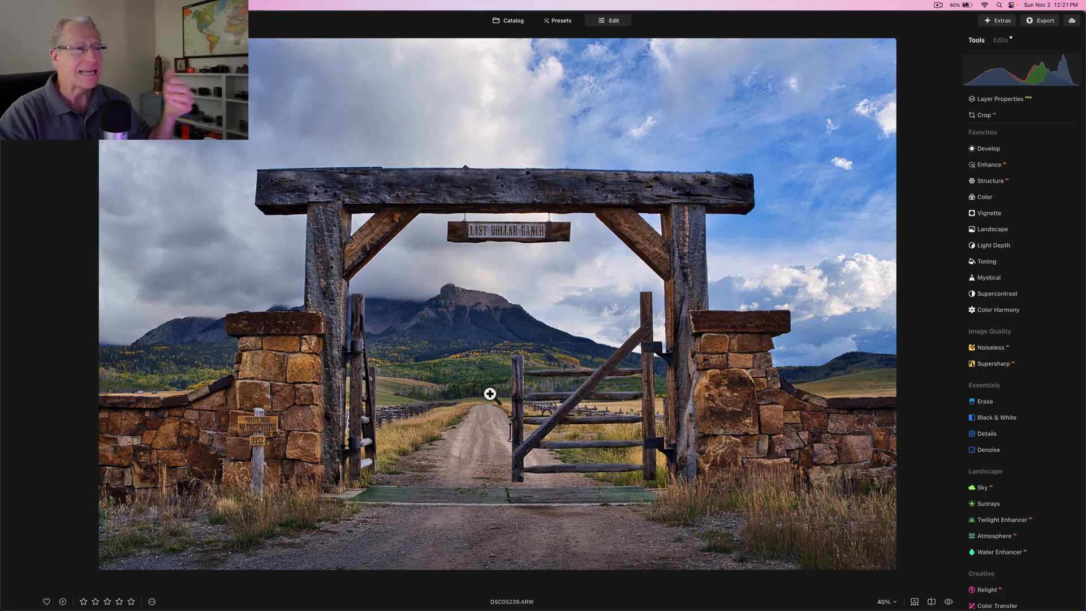
mouse_move(539, 430)
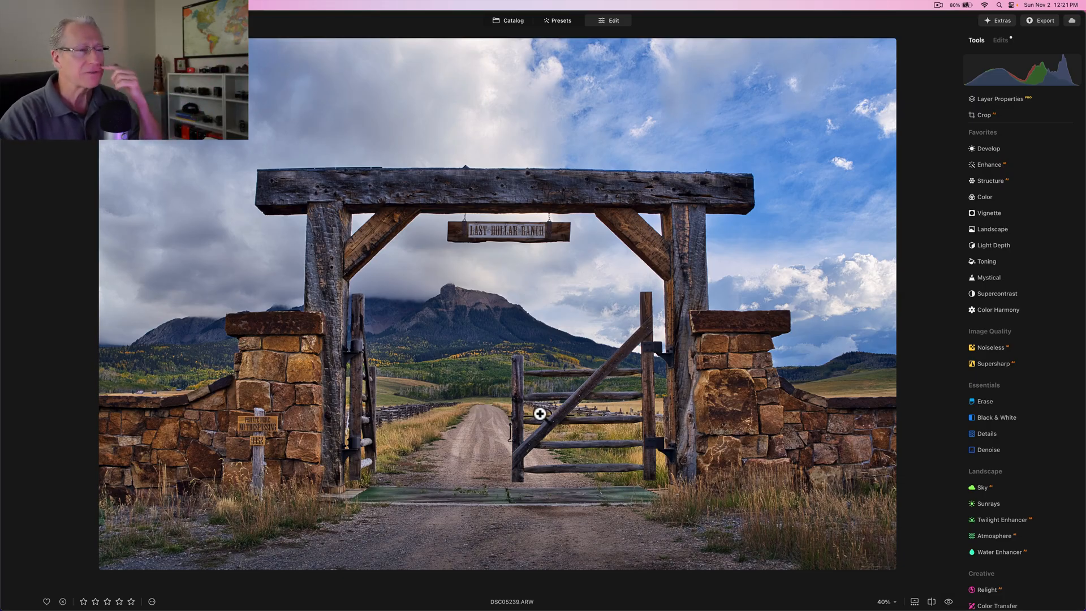